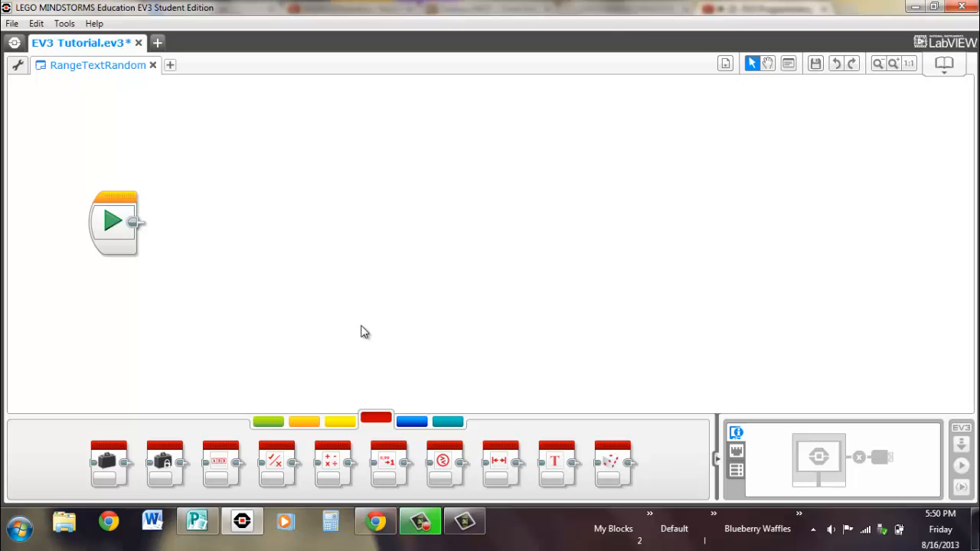
mouse_move(345, 286)
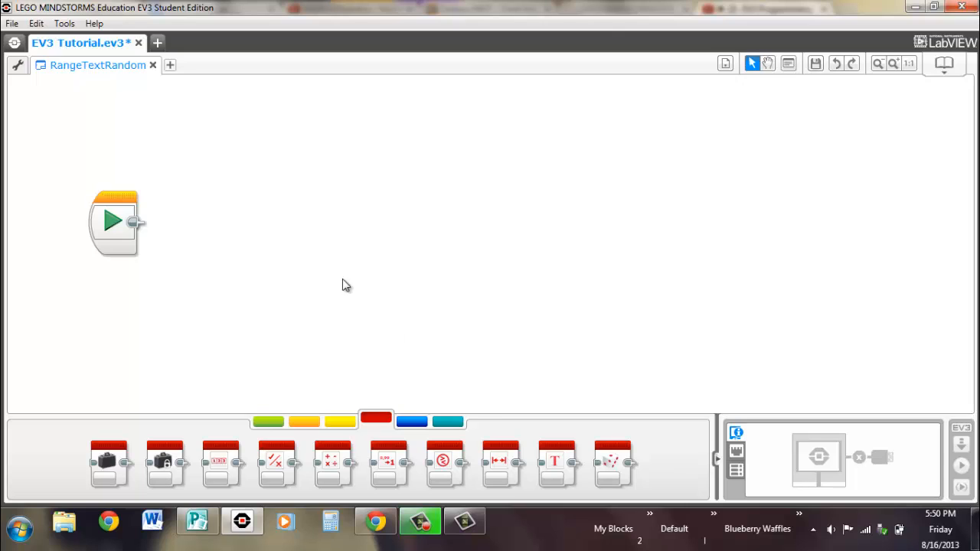
mouse_move(554, 463)
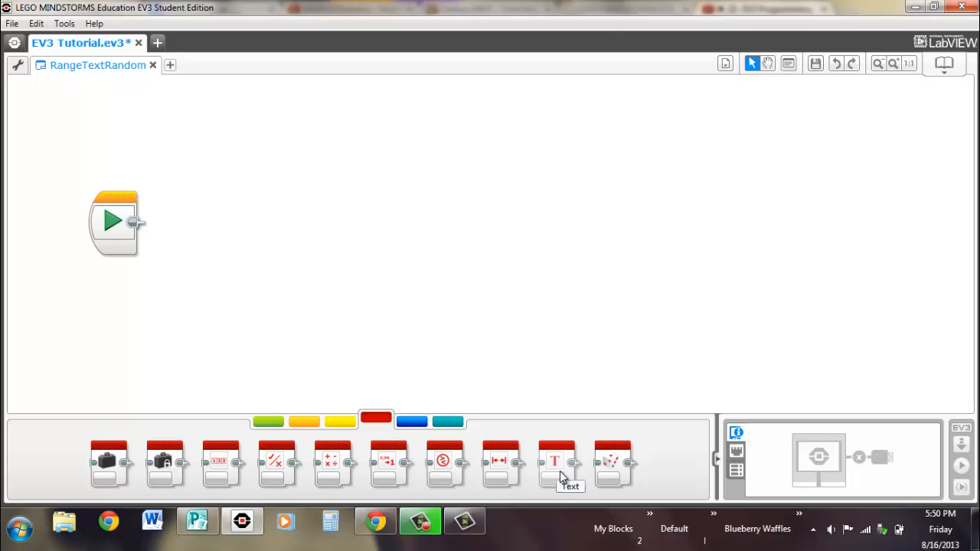
mouse_move(613, 467)
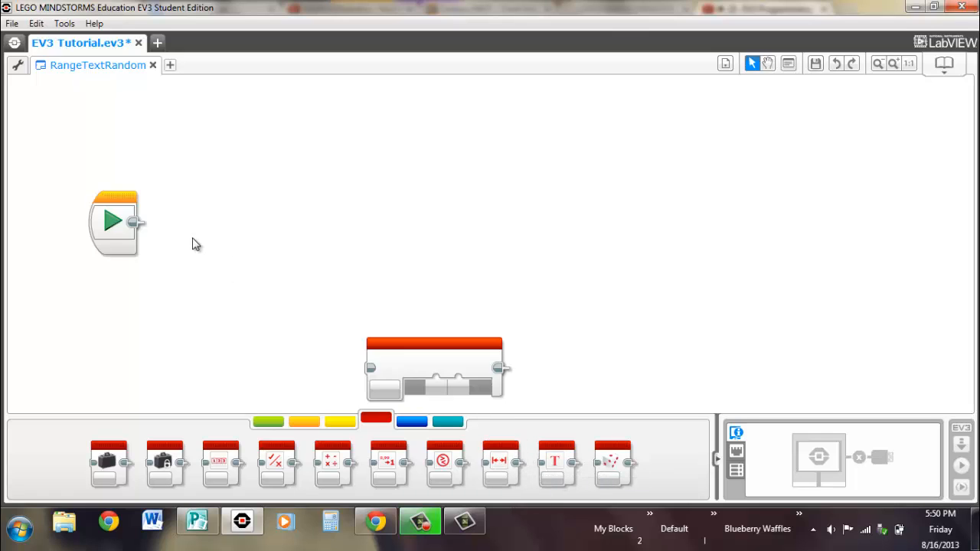
Place the Range block after Start and wire the port 3 sensor reading into its test value.
drag(434, 367, 207, 222)
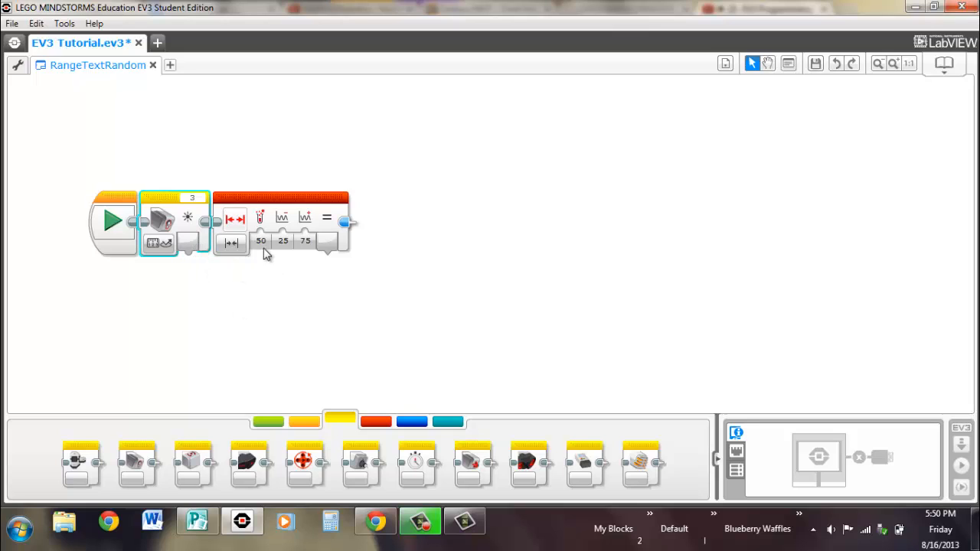
mouse_move(260, 241)
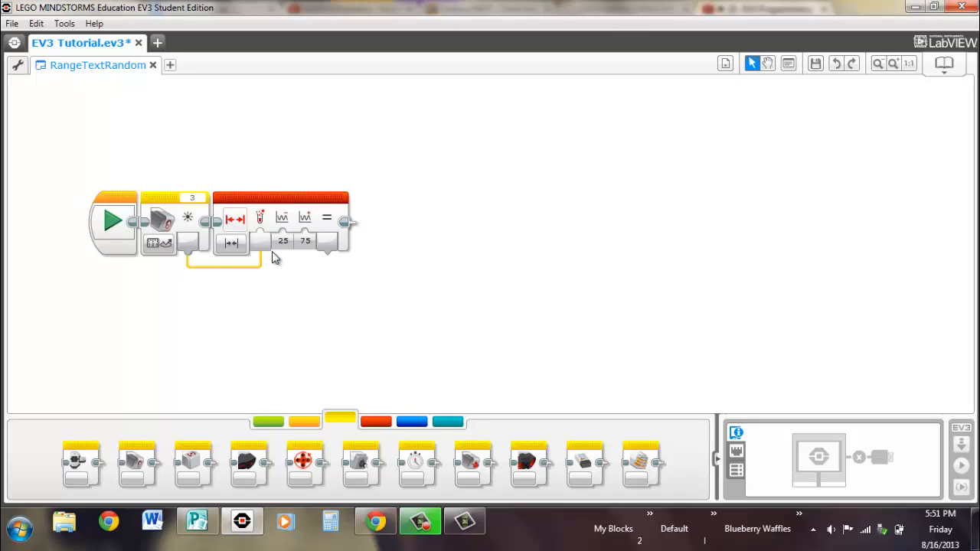
click(282, 242)
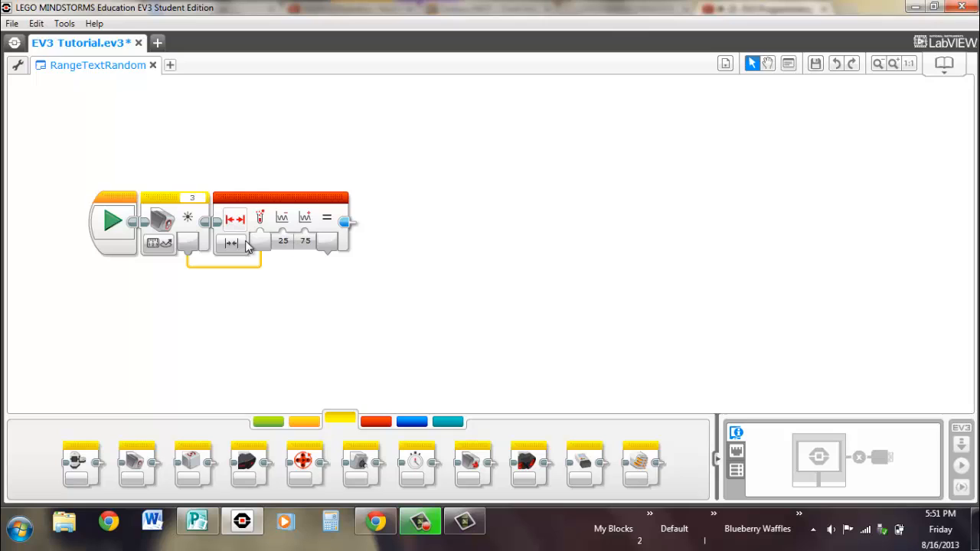
click(305, 242)
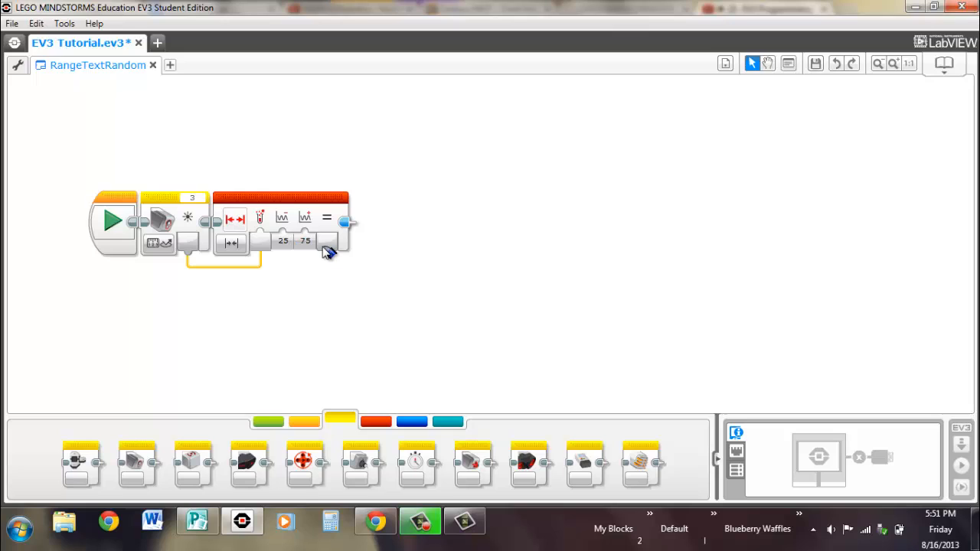
mouse_move(352, 244)
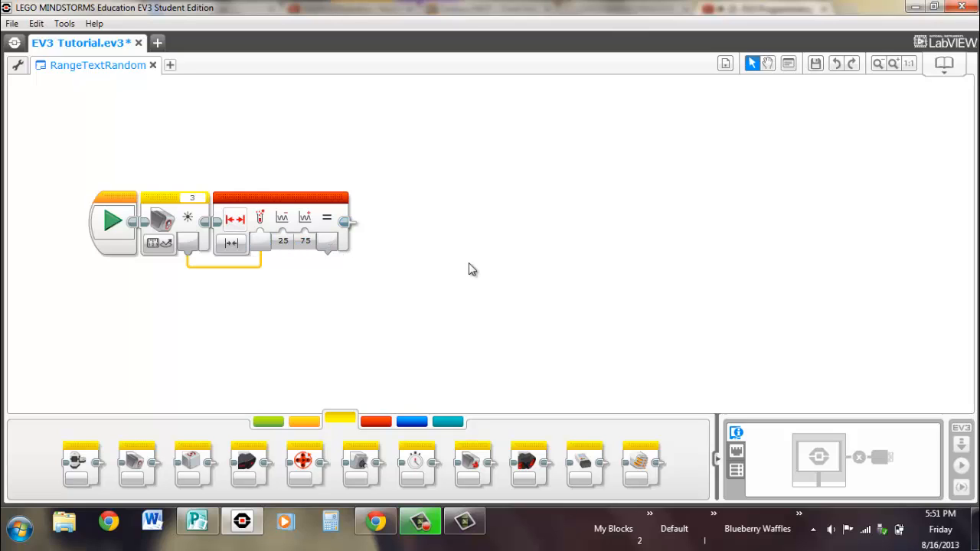
mouse_move(220, 253)
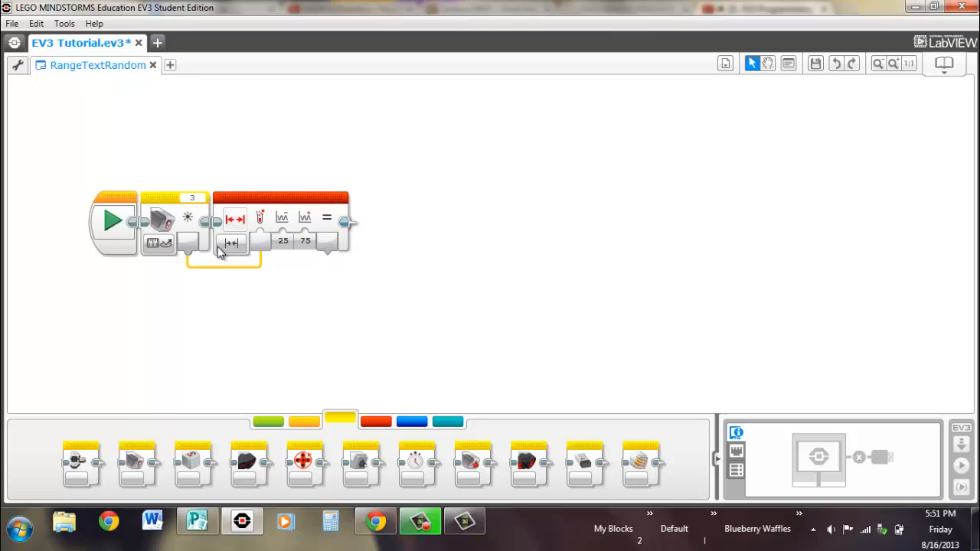
Select the Range block and switch it to its other range mode, still 25 to 75.
click(231, 243)
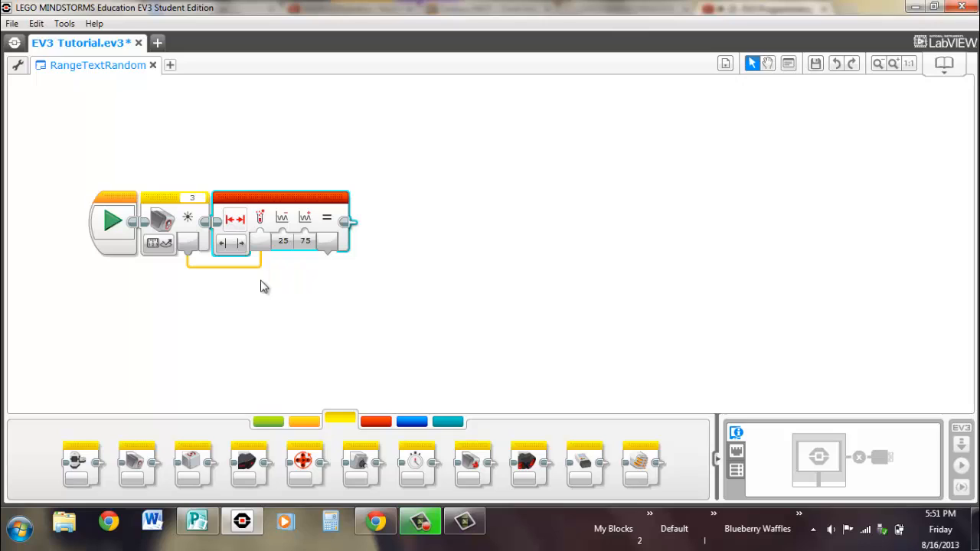
click(282, 240)
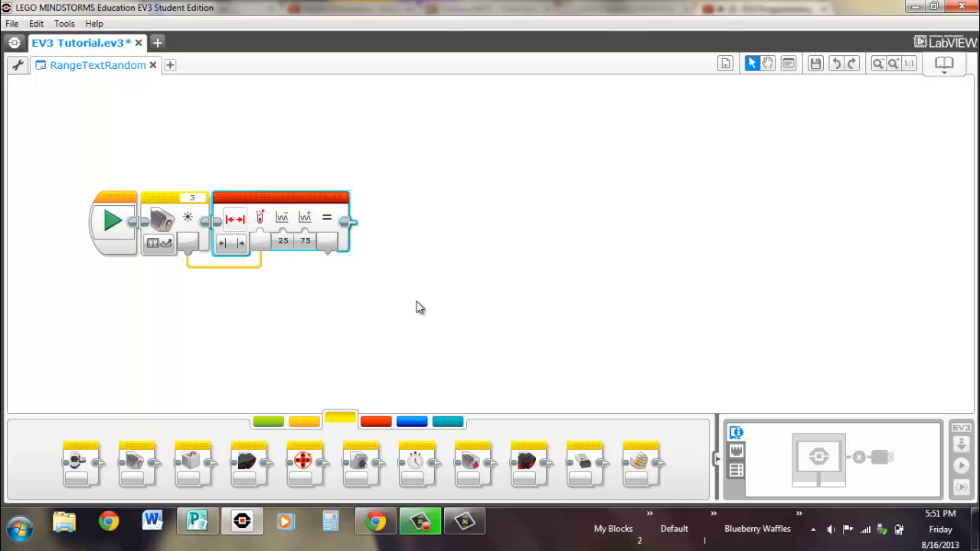
mouse_move(239, 230)
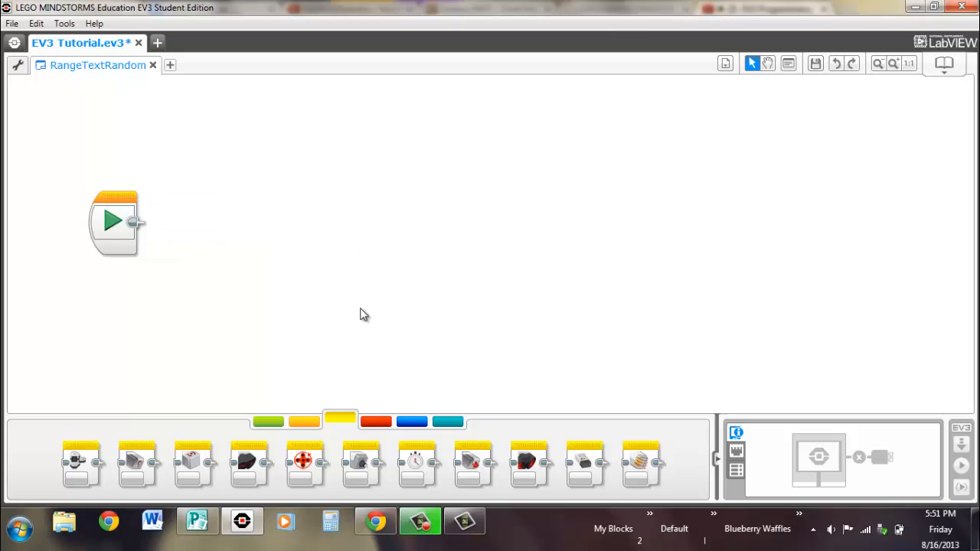
Attach a Text block from the Data Operations palette right after Start.
click(375, 421)
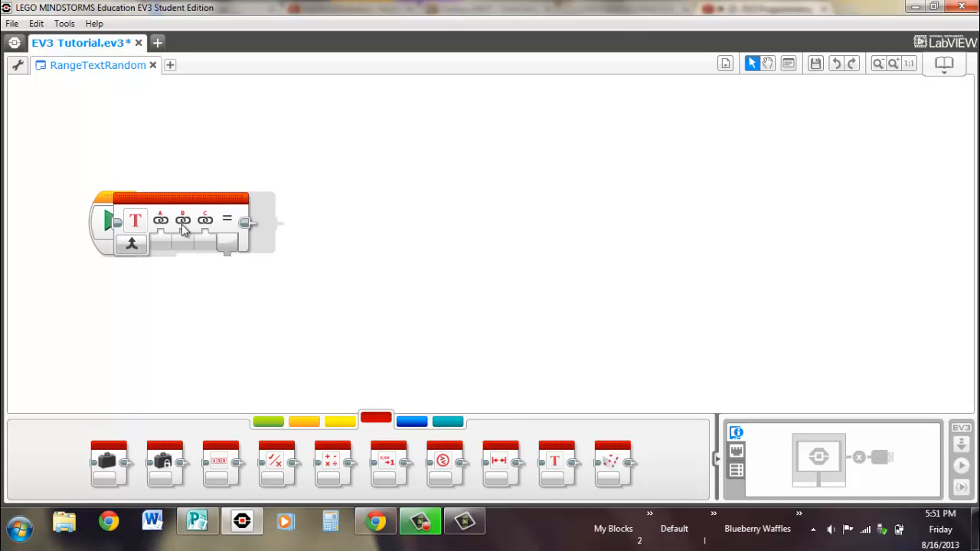
click(207, 222)
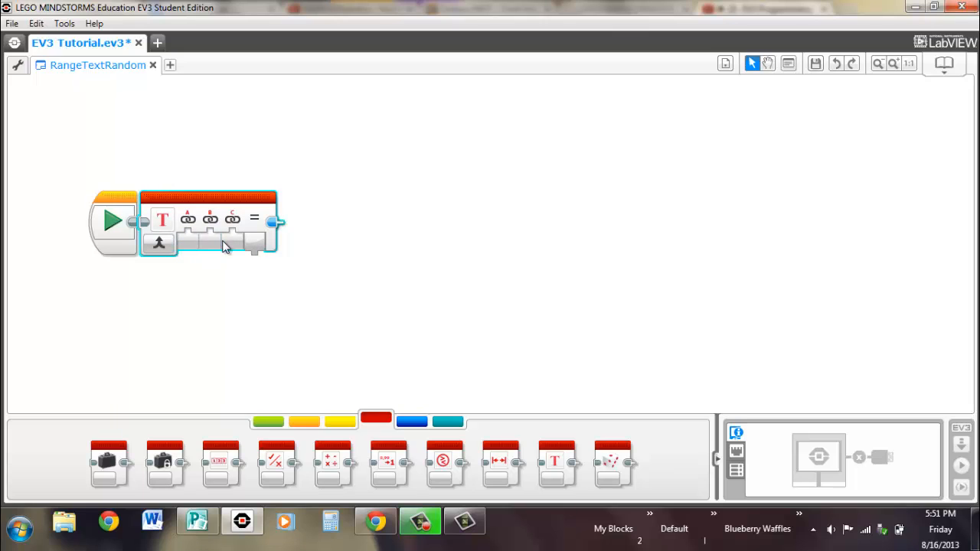
mouse_move(261, 252)
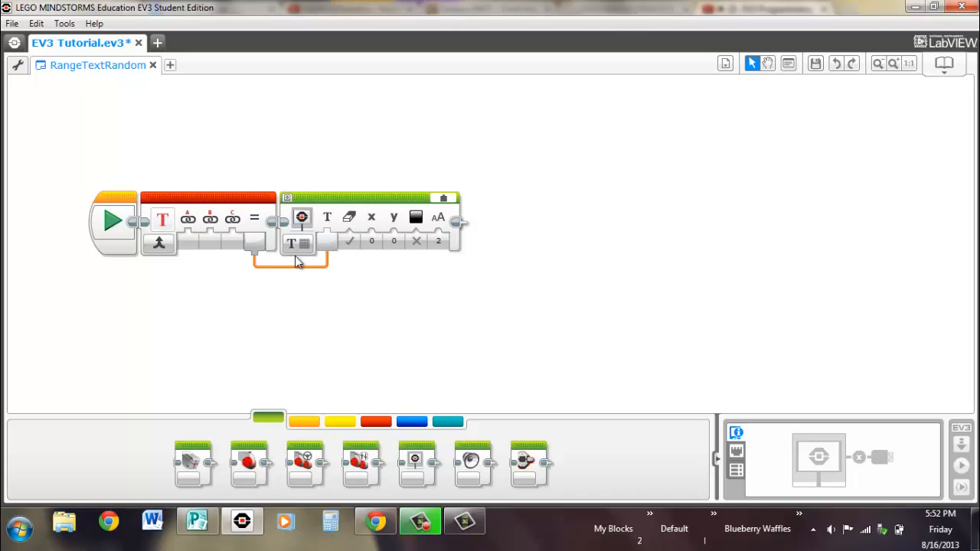
mouse_move(238, 231)
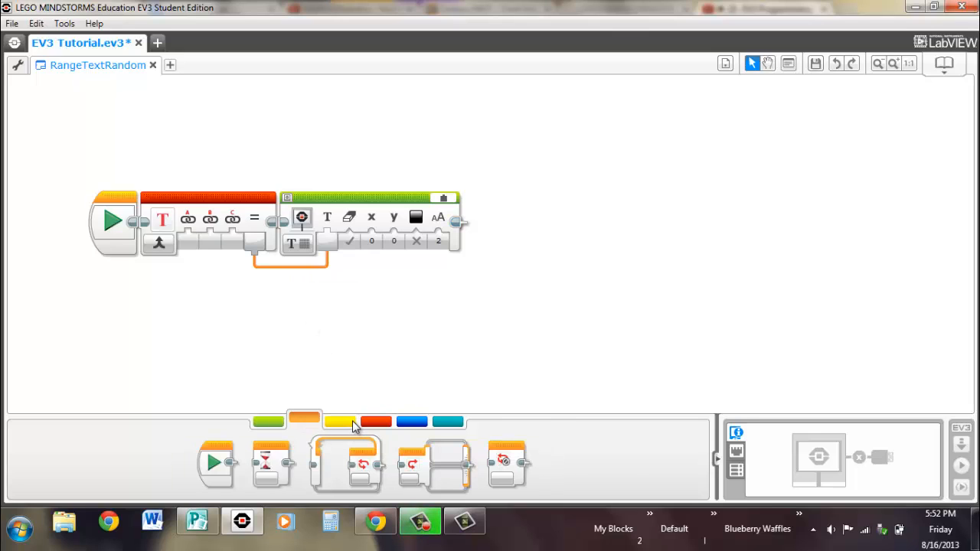
Edit the Text block's first input and bring up the sensor blocks to feed it.
click(375, 422)
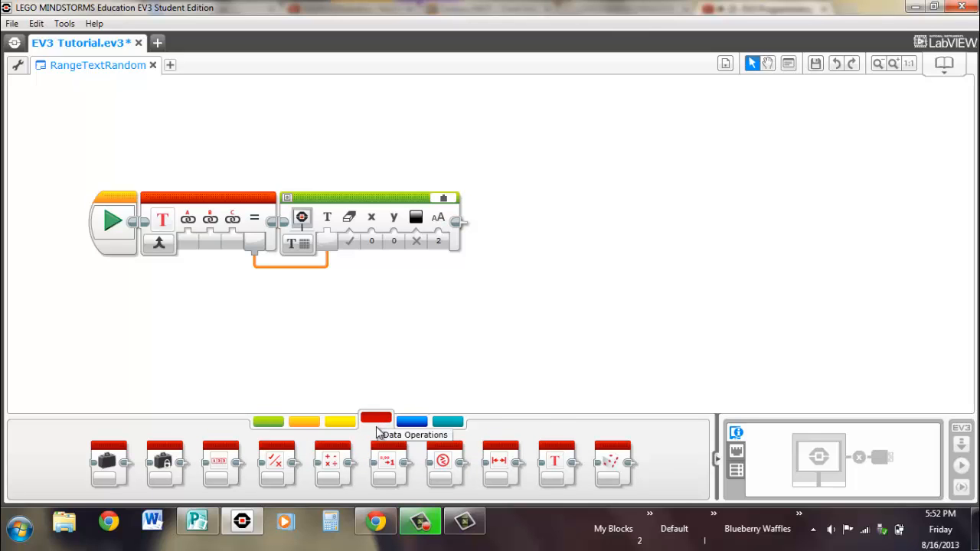
mouse_move(190, 243)
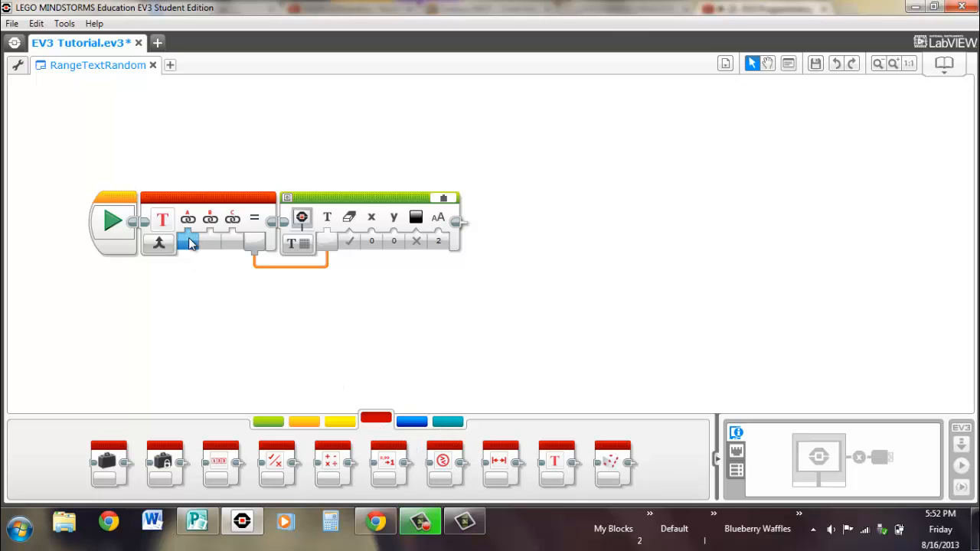
click(190, 242)
text(Curre)
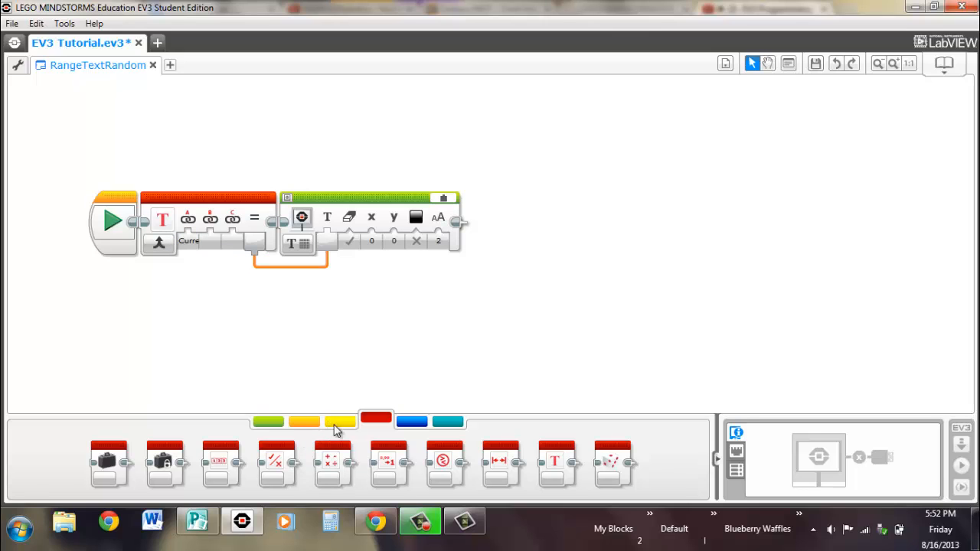
click(340, 421)
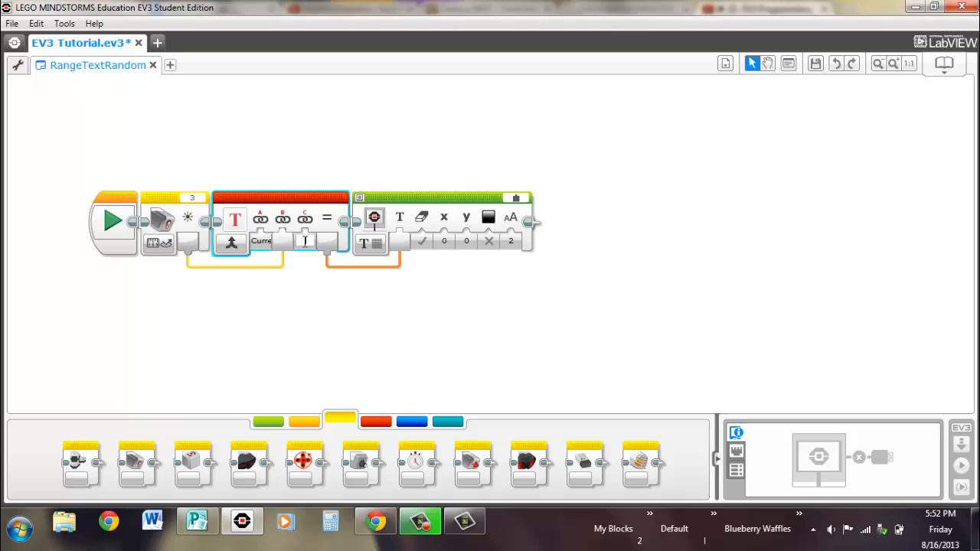
mouse_move(318, 258)
text(%)
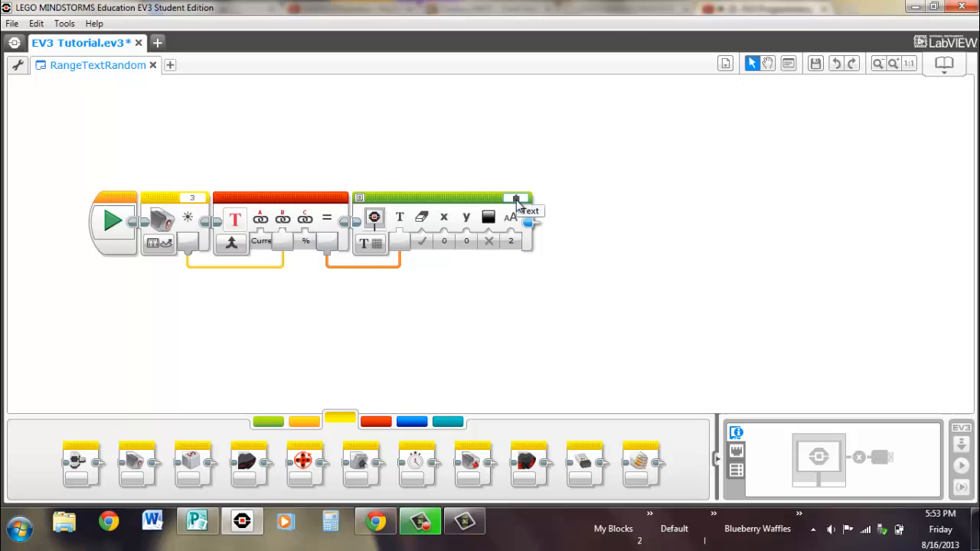
mouse_move(425, 276)
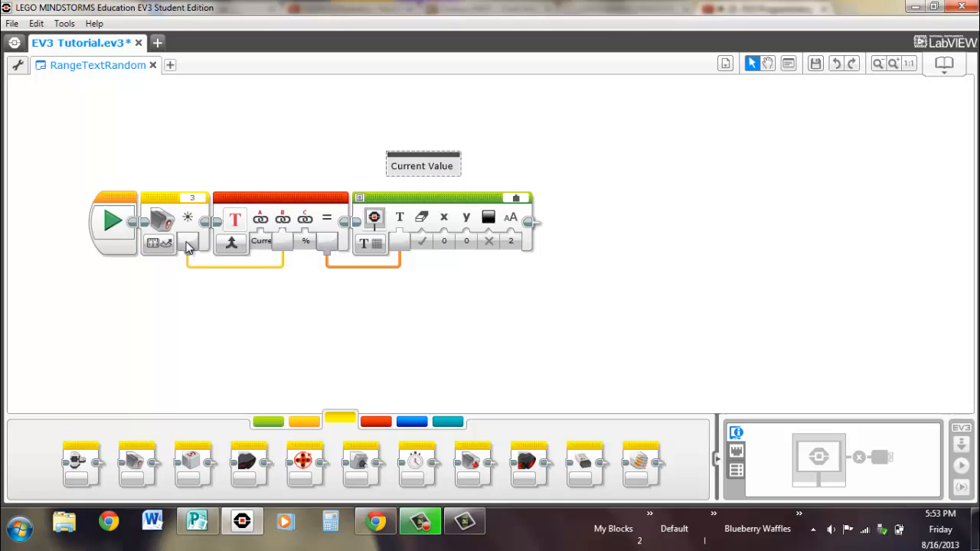
mouse_move(171, 218)
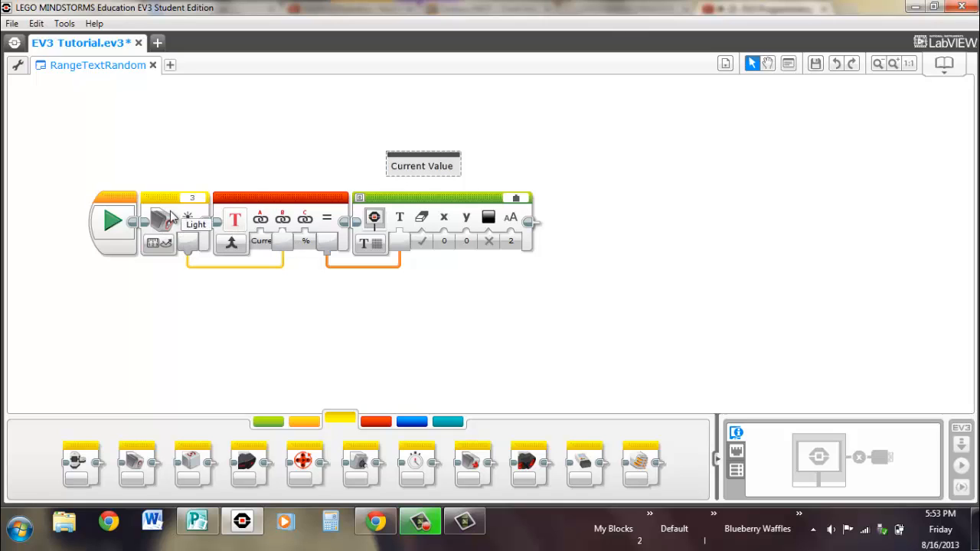
mouse_move(410, 196)
text( 50 %)
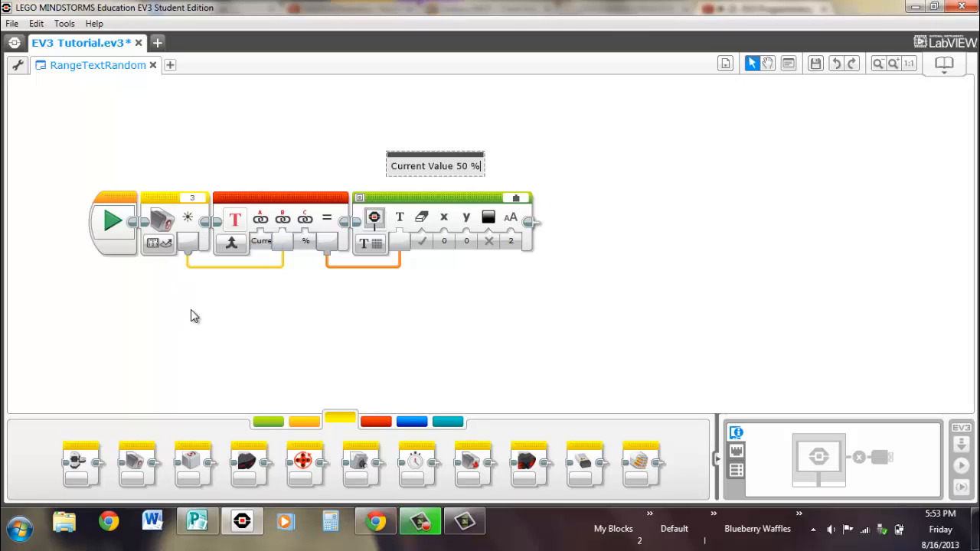
mouse_move(283, 321)
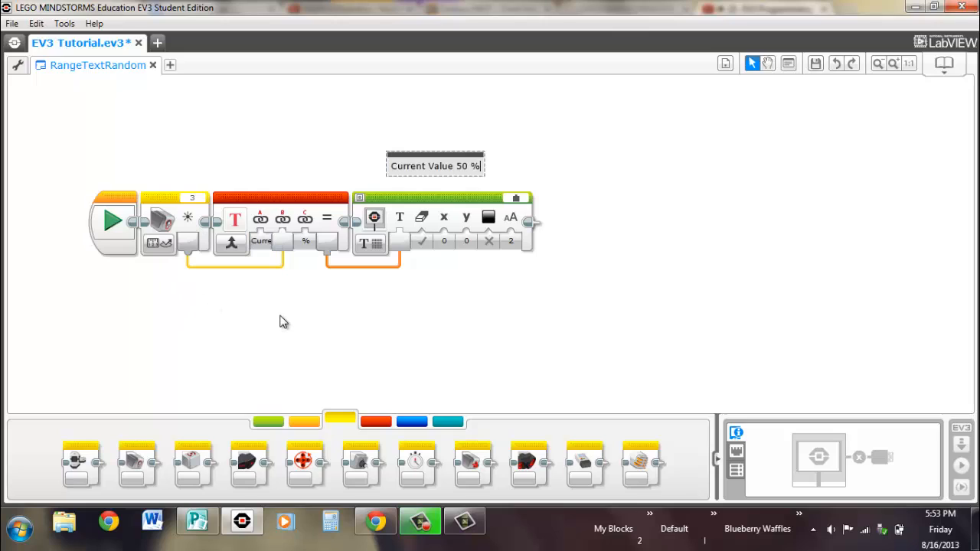
mouse_move(228, 279)
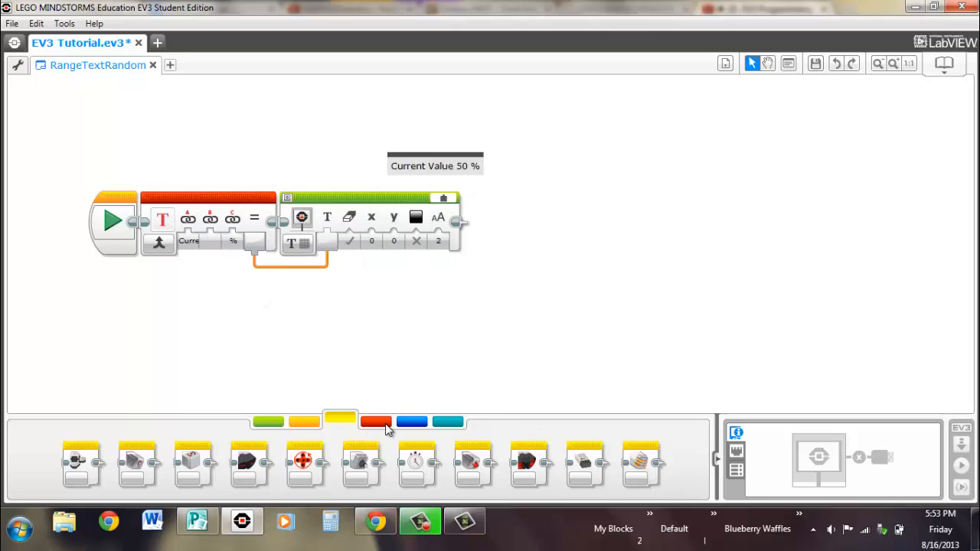
Set both Variable blocks ahead of the Text block to Read Numeric mode.
click(375, 421)
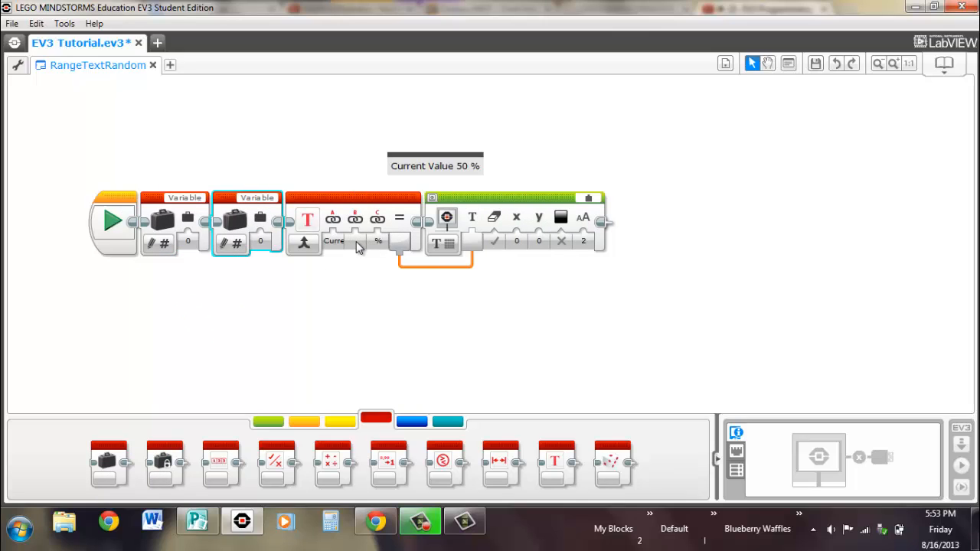
click(352, 222)
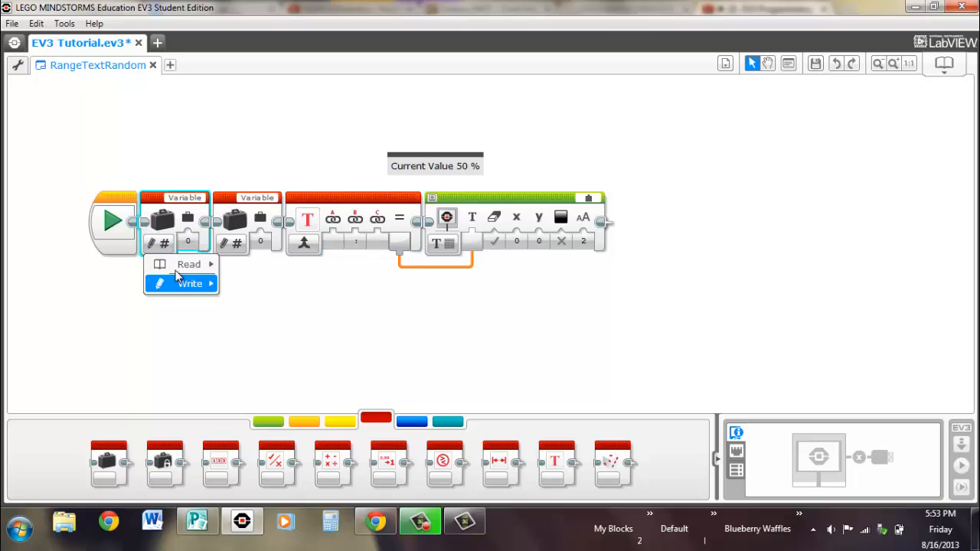
mouse_move(188, 264)
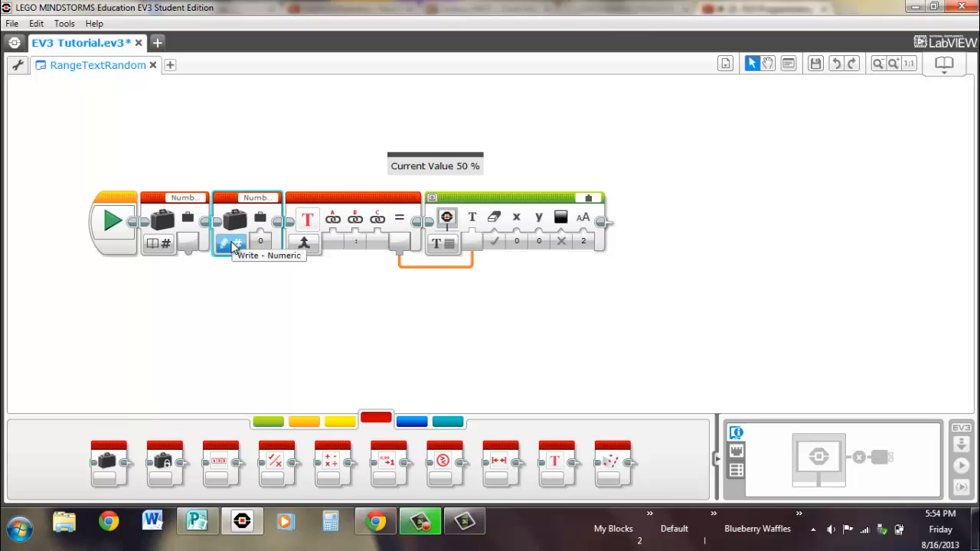
click(233, 244)
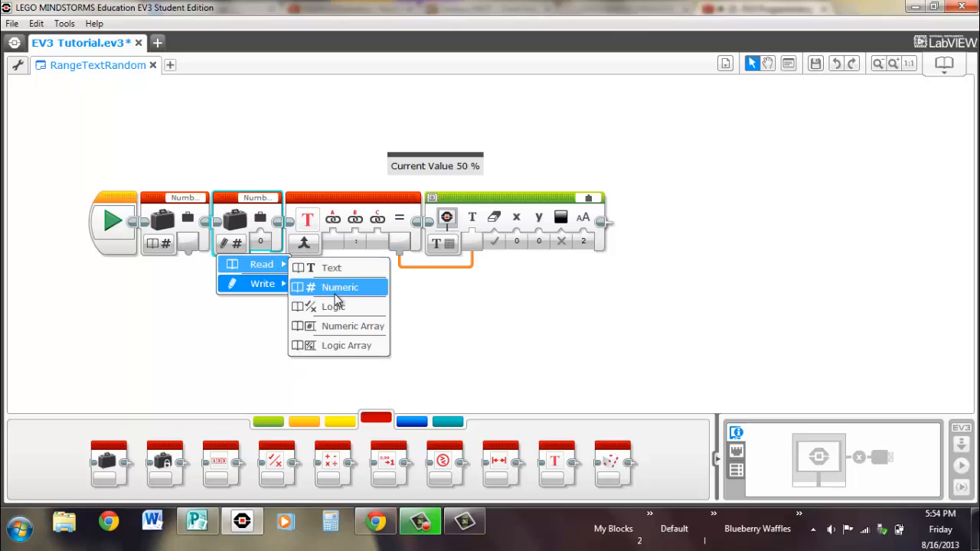
click(340, 287)
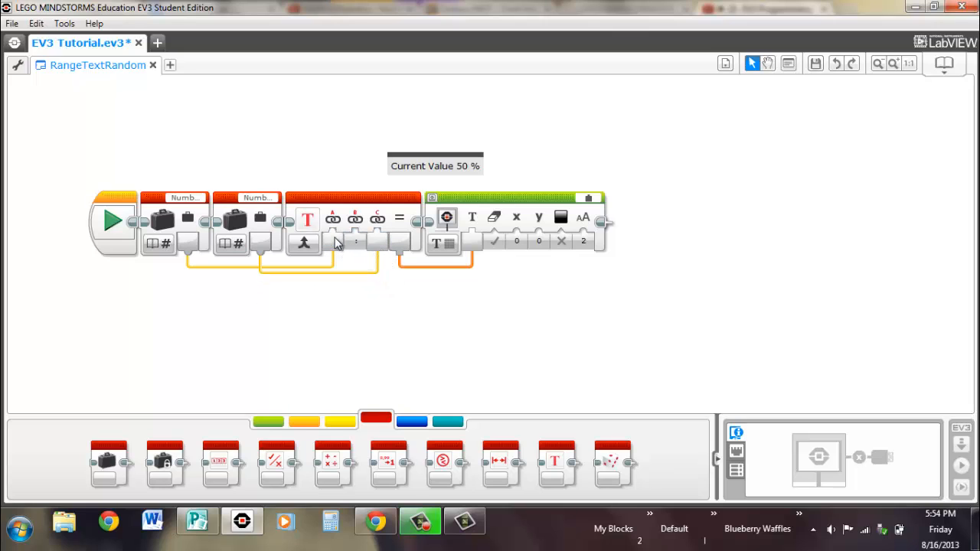
mouse_move(325, 248)
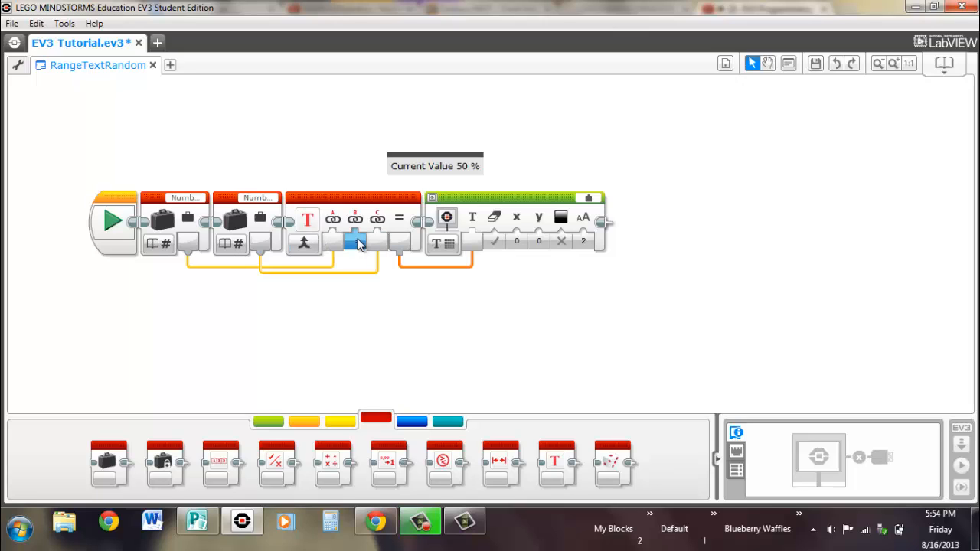
mouse_move(367, 248)
text(:)
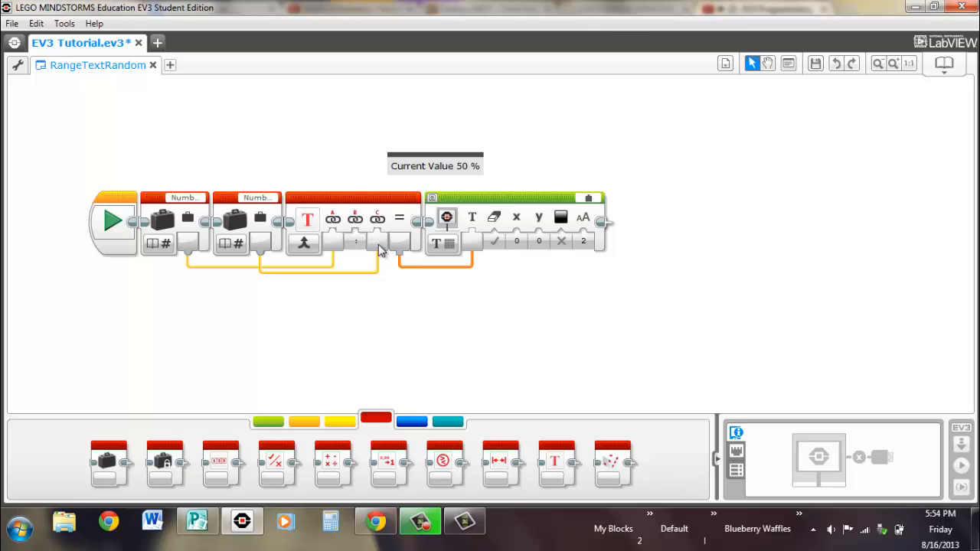
mouse_move(380, 248)
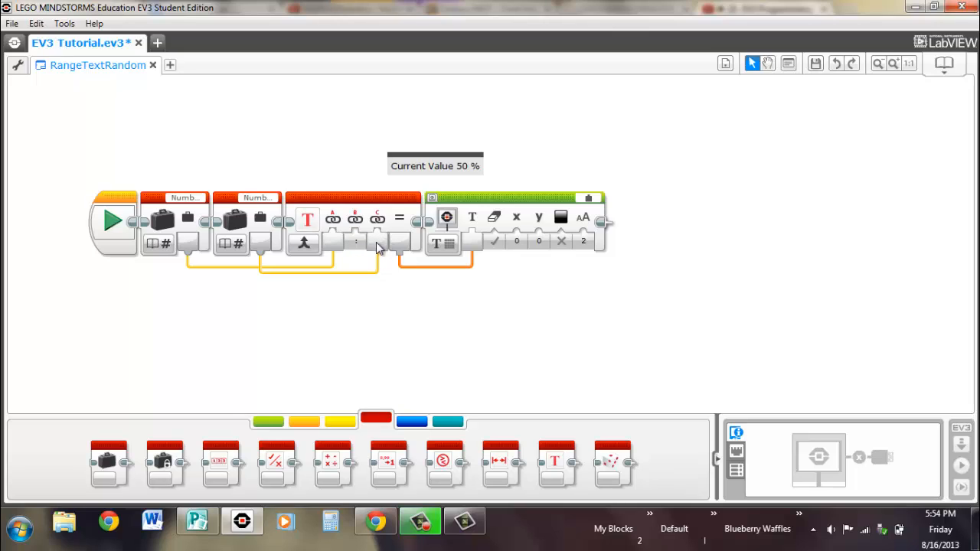
Edit the comment note above the program to read 5:5.
click(435, 166)
text(%;%4)
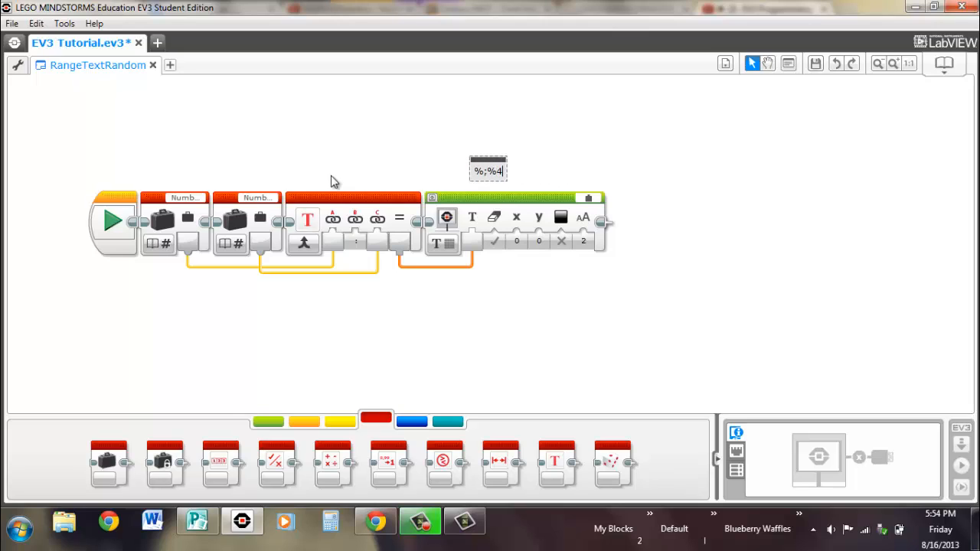
text(5)
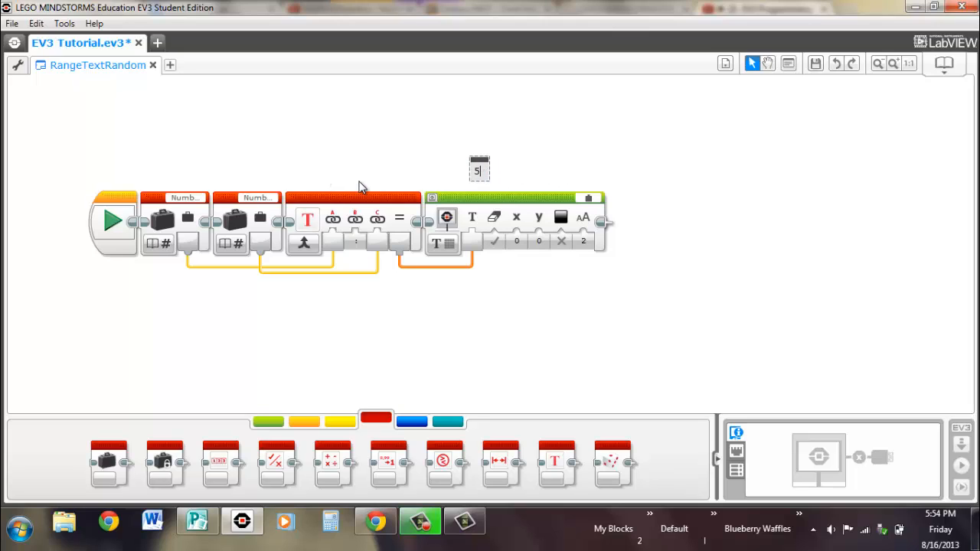
text(:54)
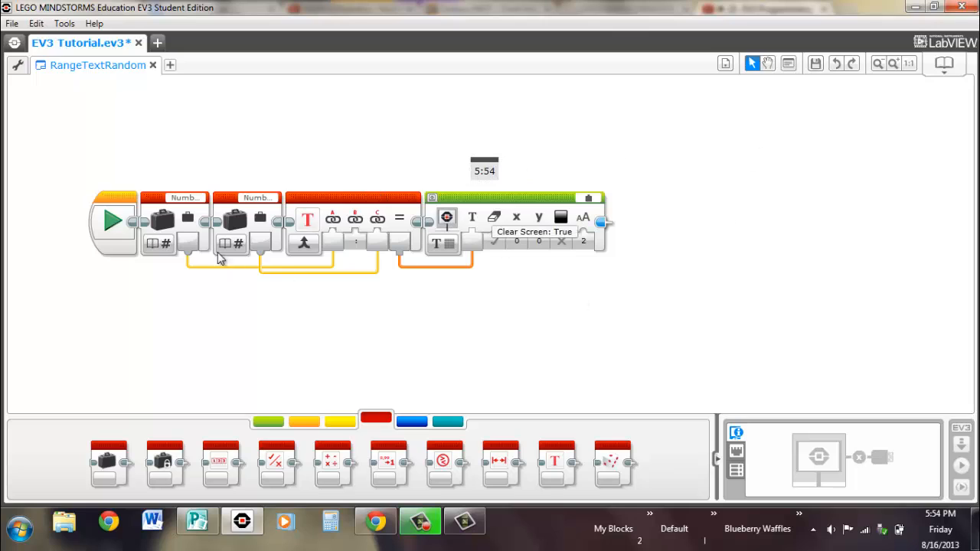
mouse_move(183, 215)
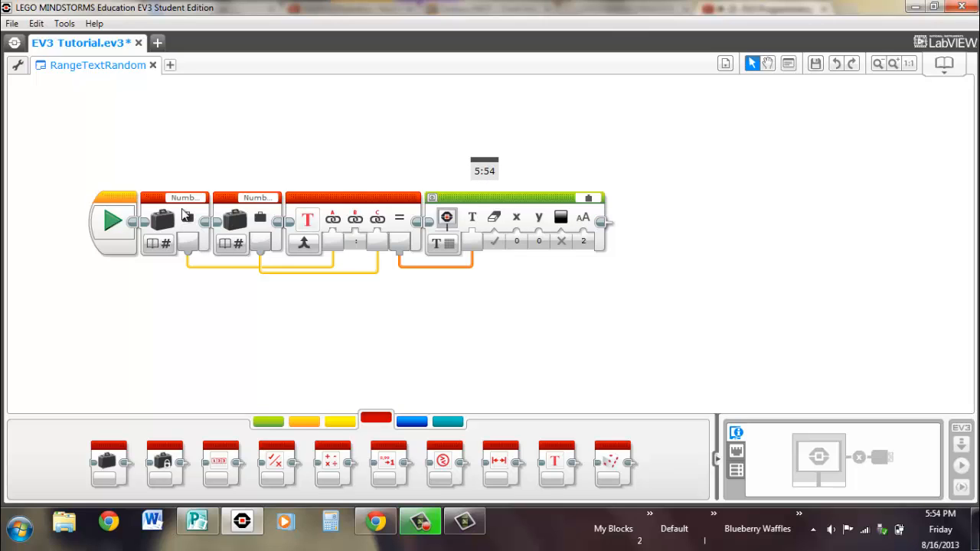
mouse_move(141, 167)
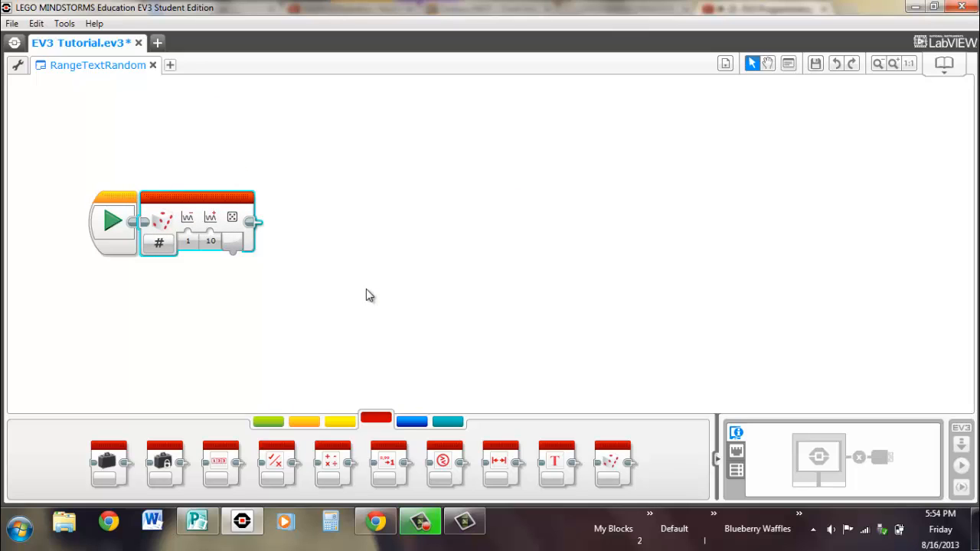
mouse_move(162, 243)
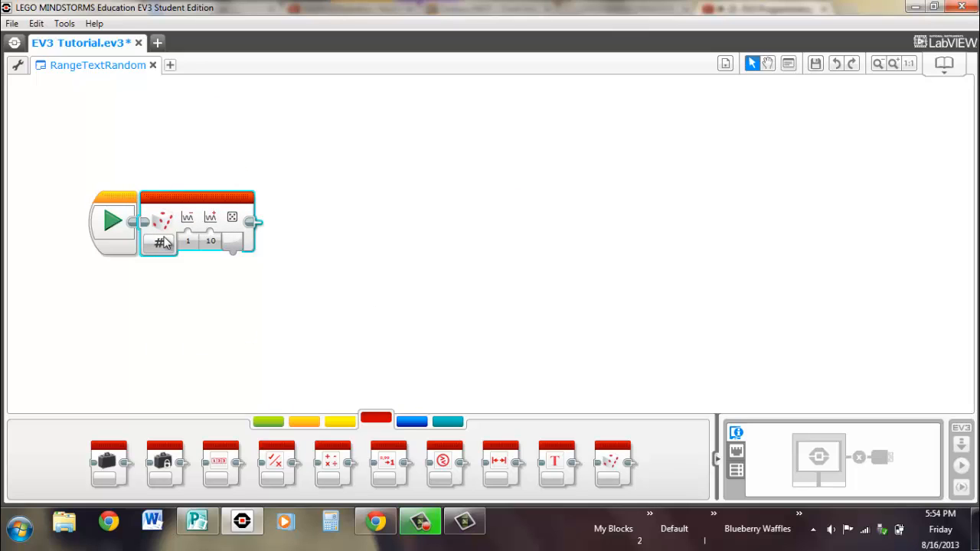
mouse_move(252, 404)
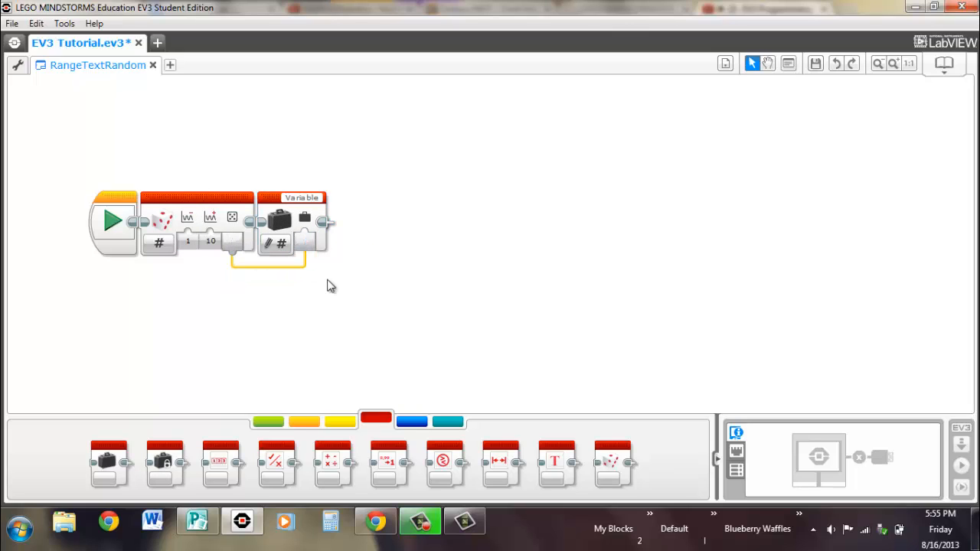
mouse_move(279, 222)
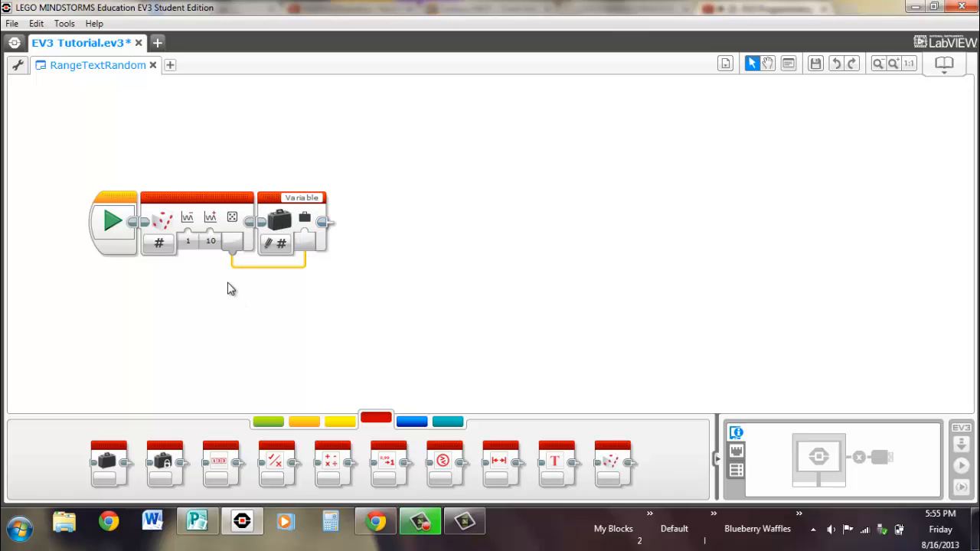
click(159, 243)
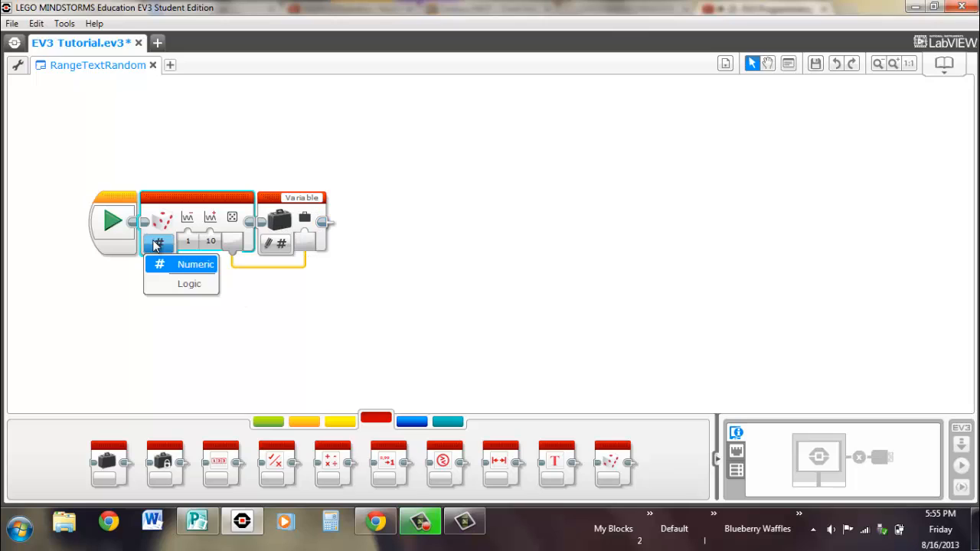
click(196, 264)
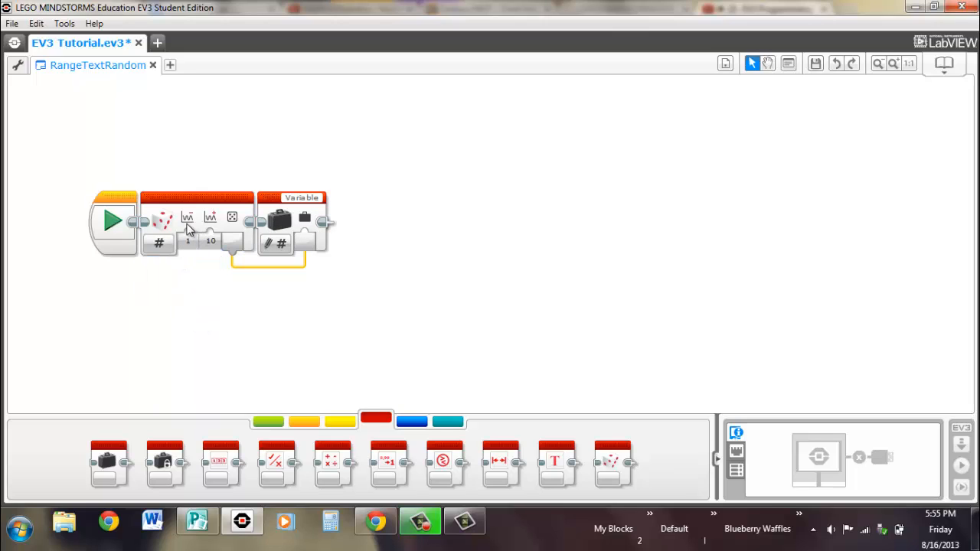
mouse_move(187, 222)
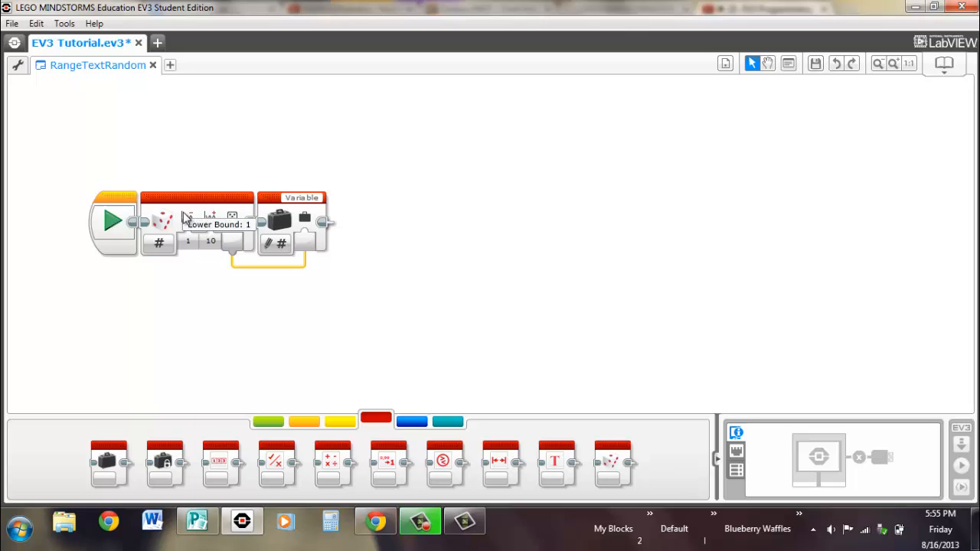
mouse_move(183, 254)
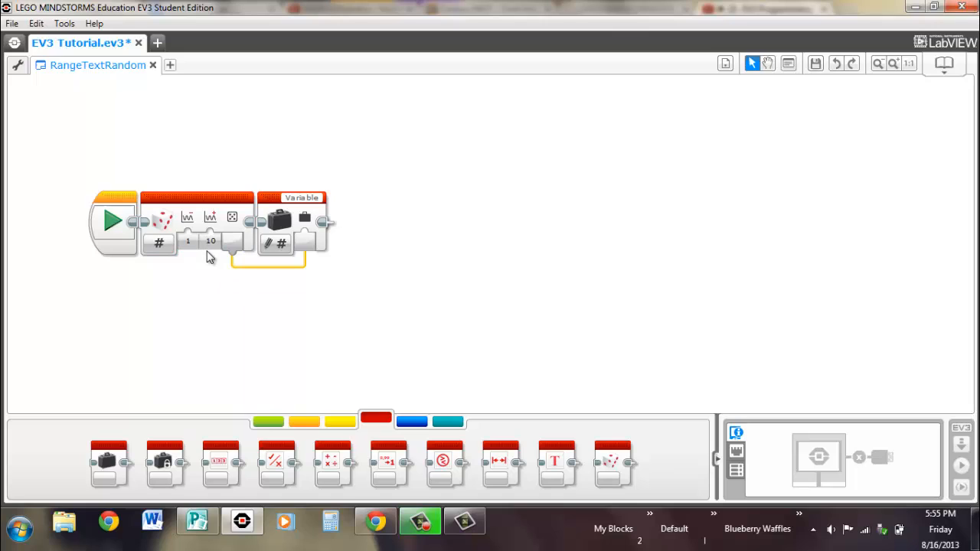
click(187, 242)
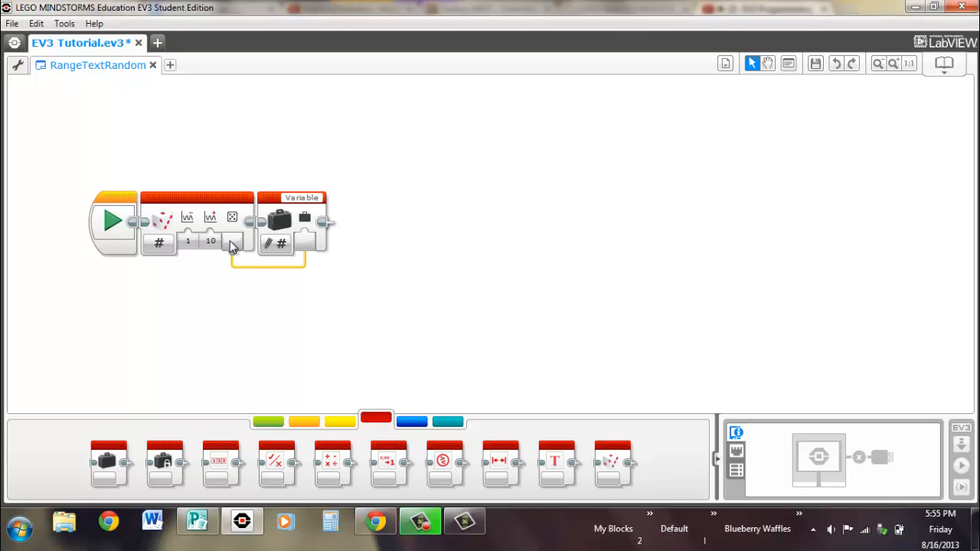
mouse_move(303, 218)
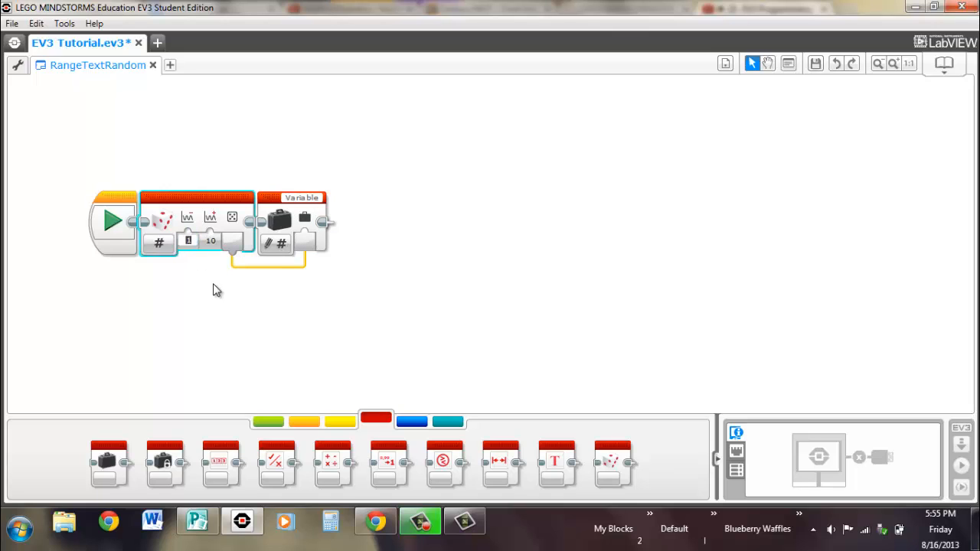
Set the Random block's lower bound to -10 for a -10 to 10 range.
text(-10)
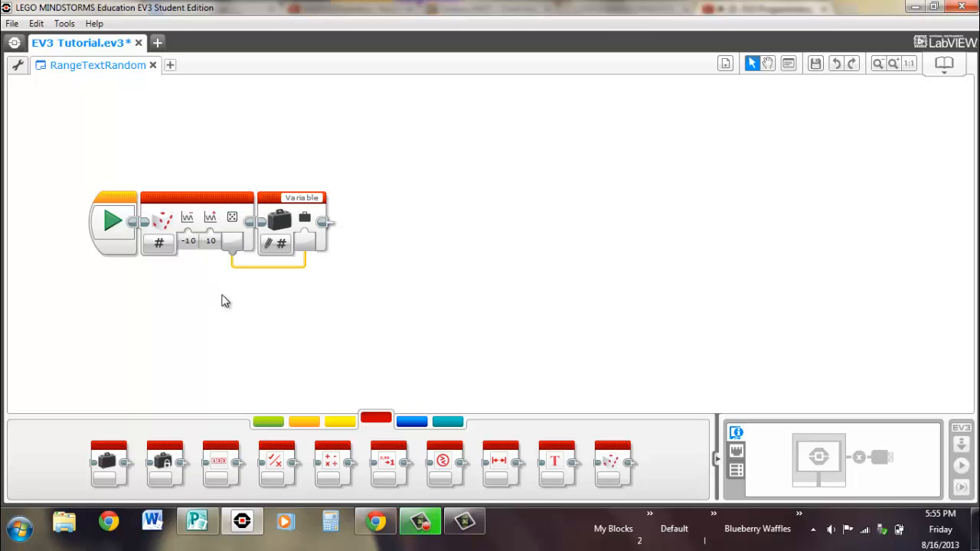
mouse_move(107, 463)
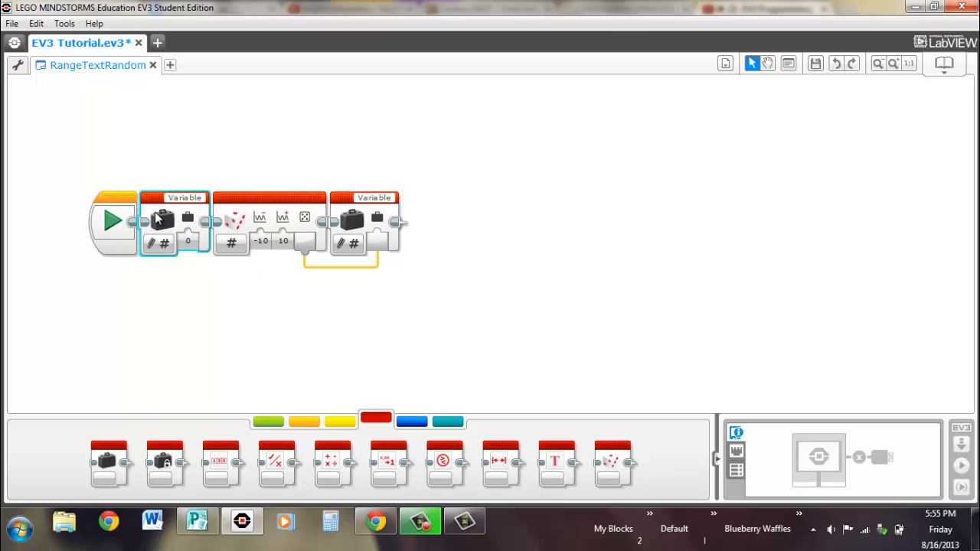
mouse_move(257, 278)
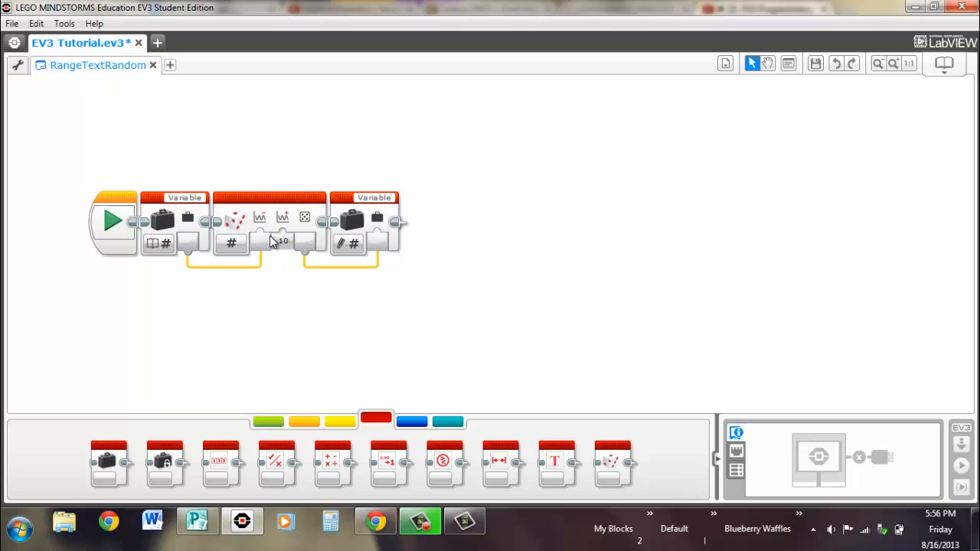
mouse_move(138, 222)
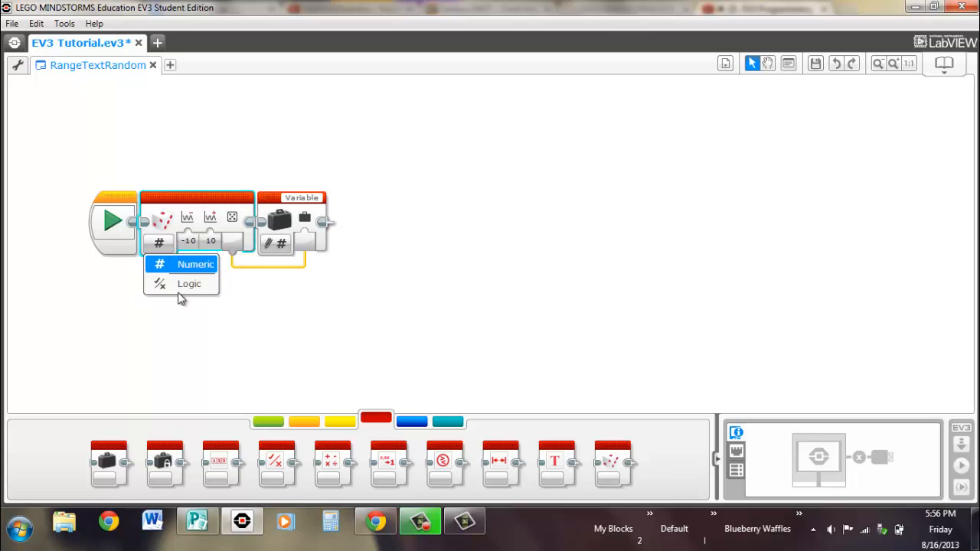
Set Random to Logic mode and the Variable to write a Logic value, then edit Probability of True.
click(188, 284)
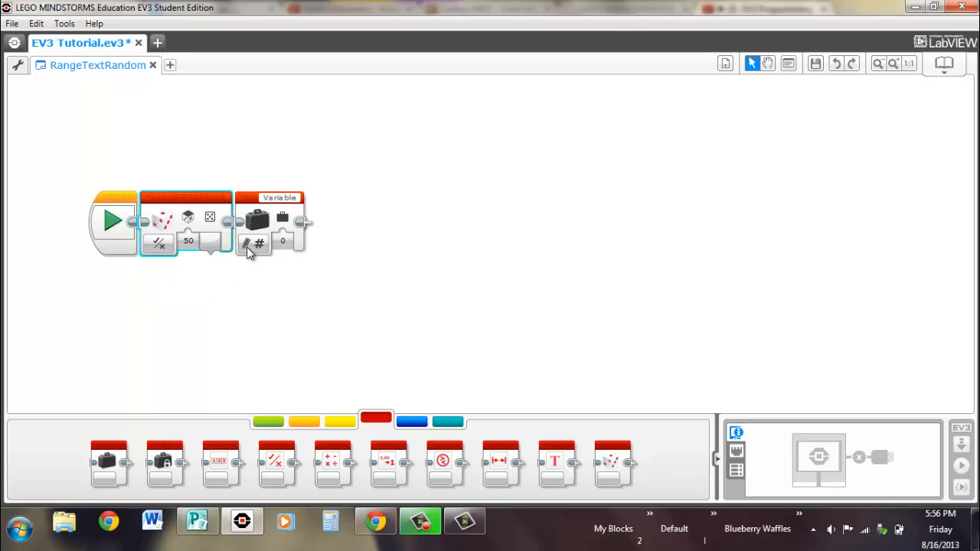
click(254, 244)
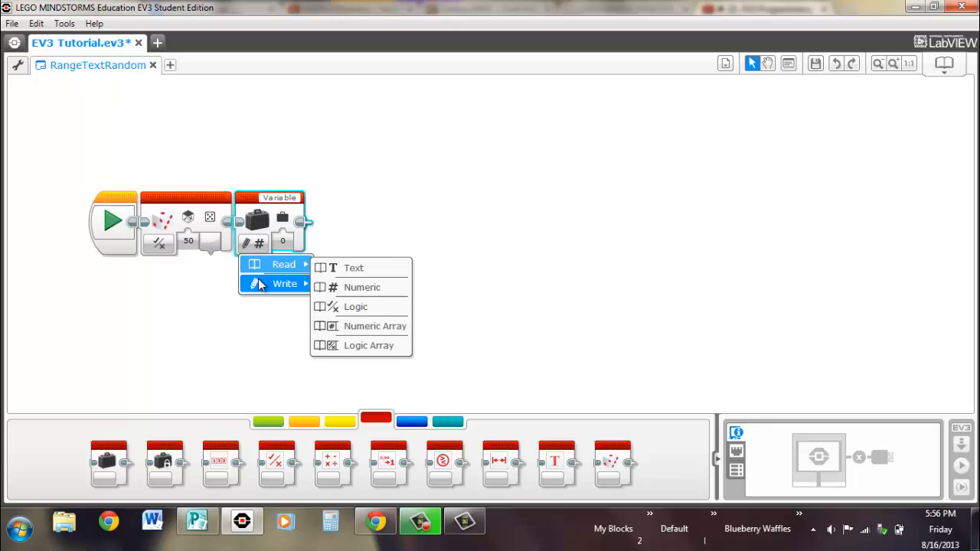
click(355, 306)
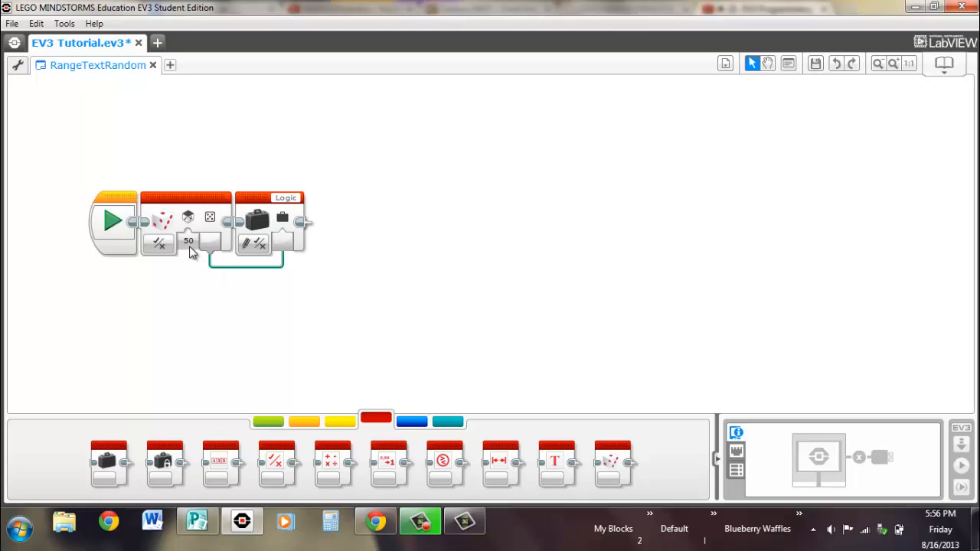
click(189, 242)
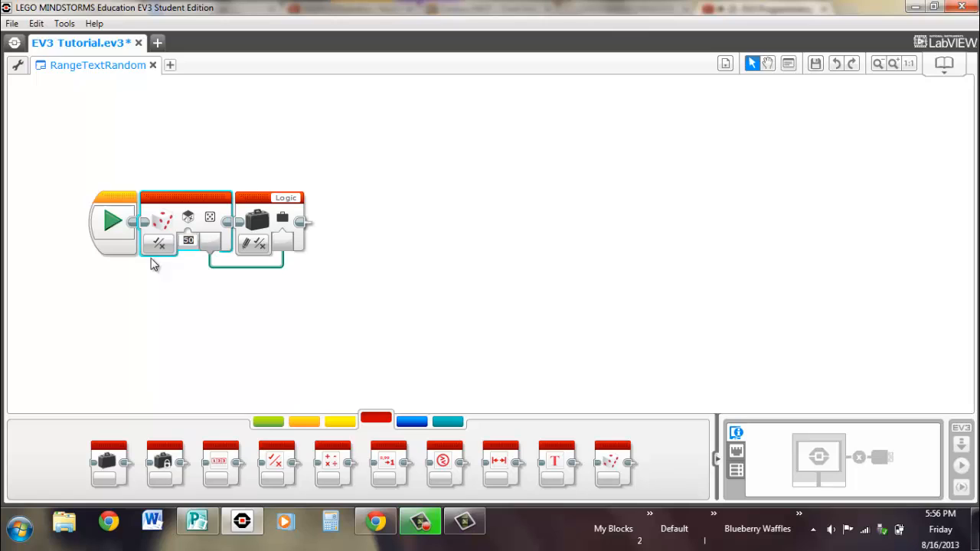
mouse_move(189, 220)
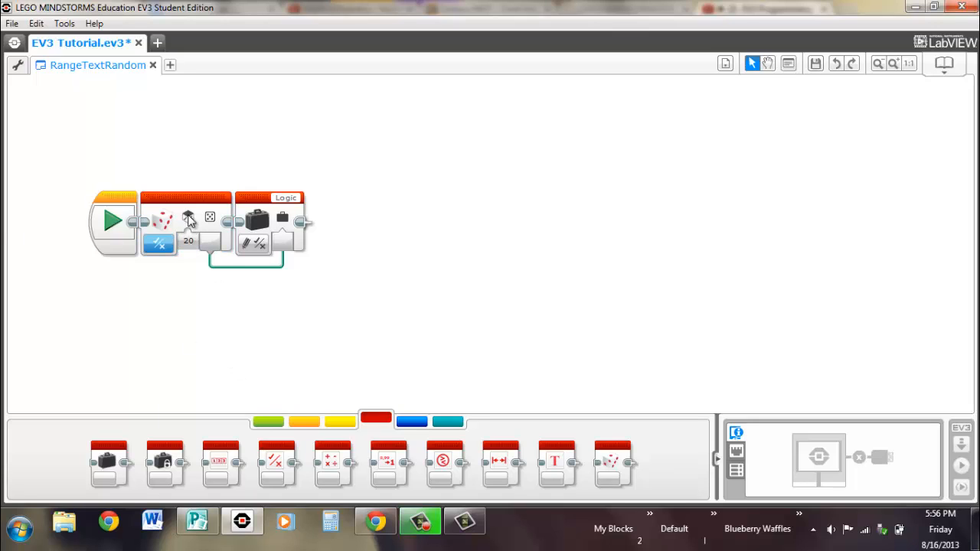
mouse_move(193, 206)
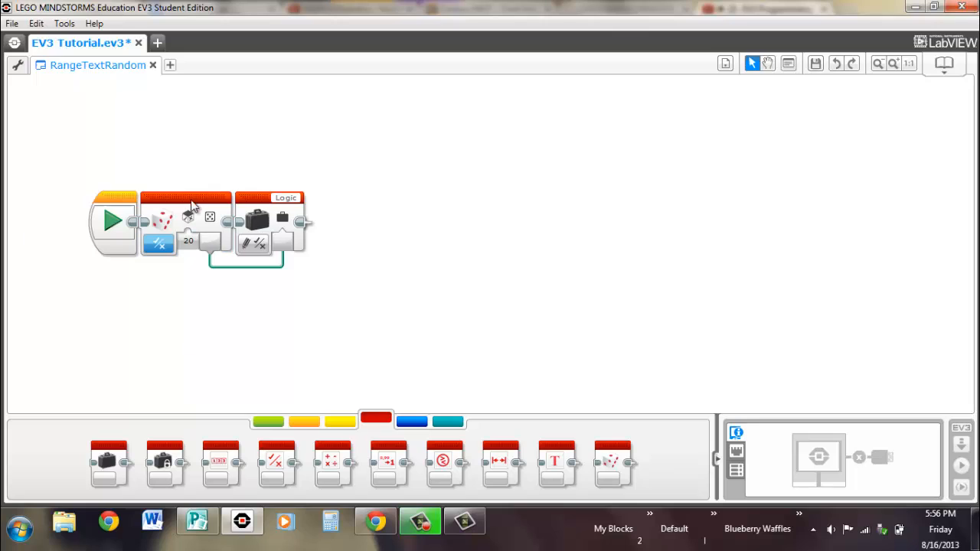
mouse_move(190, 222)
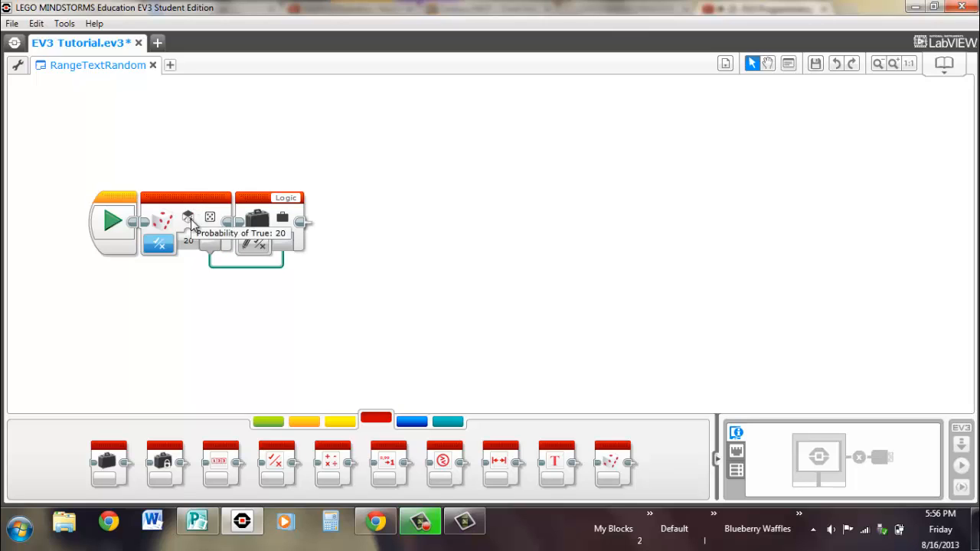
mouse_move(192, 266)
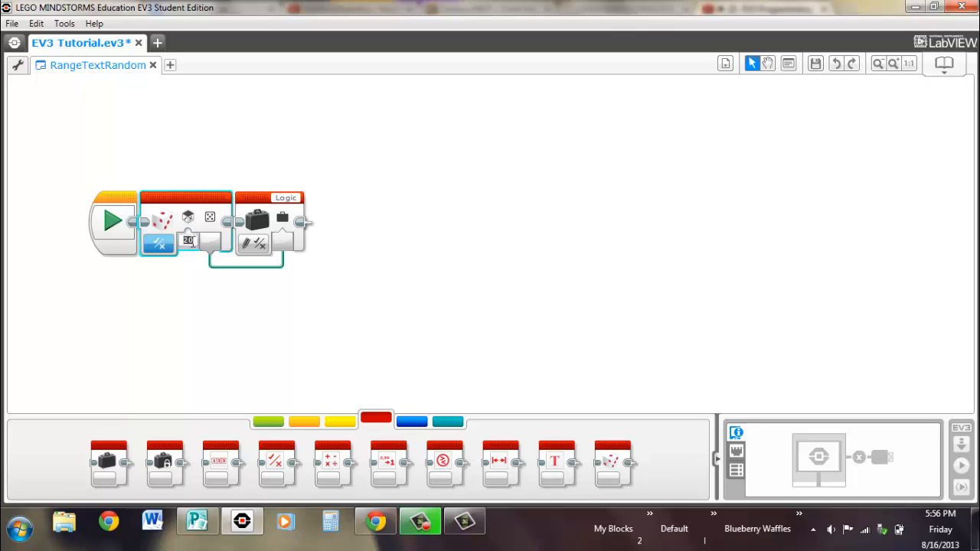
Set the Random block's Probability of True to 99.
text(99)
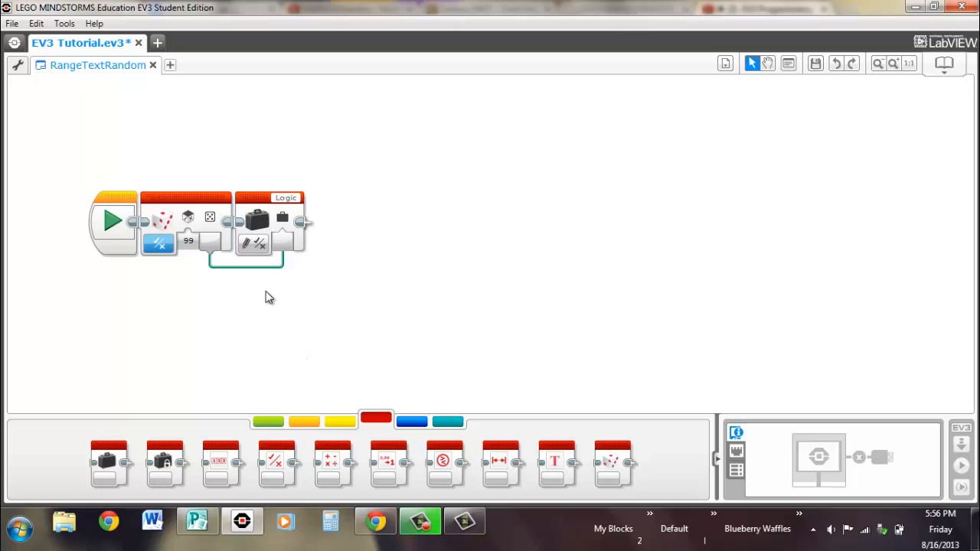
mouse_move(190, 220)
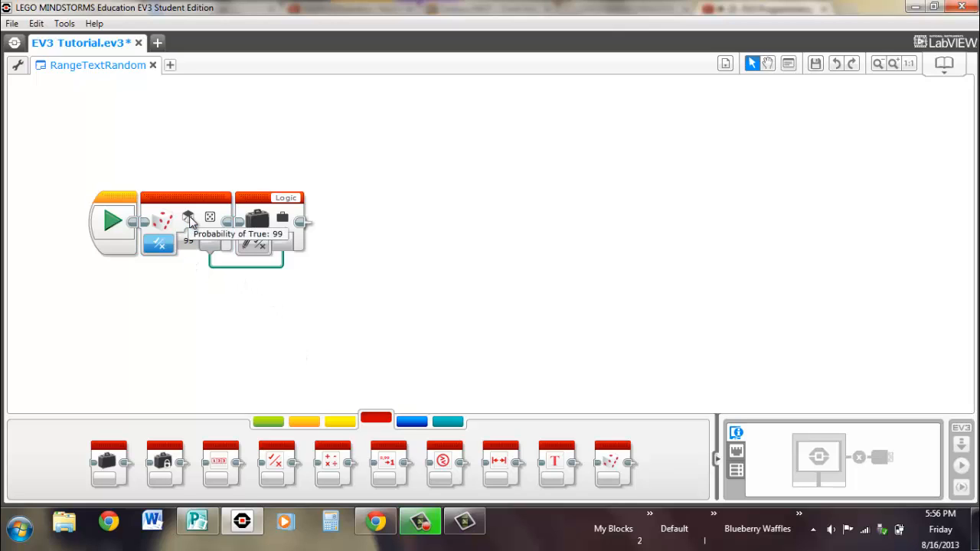
mouse_move(202, 268)
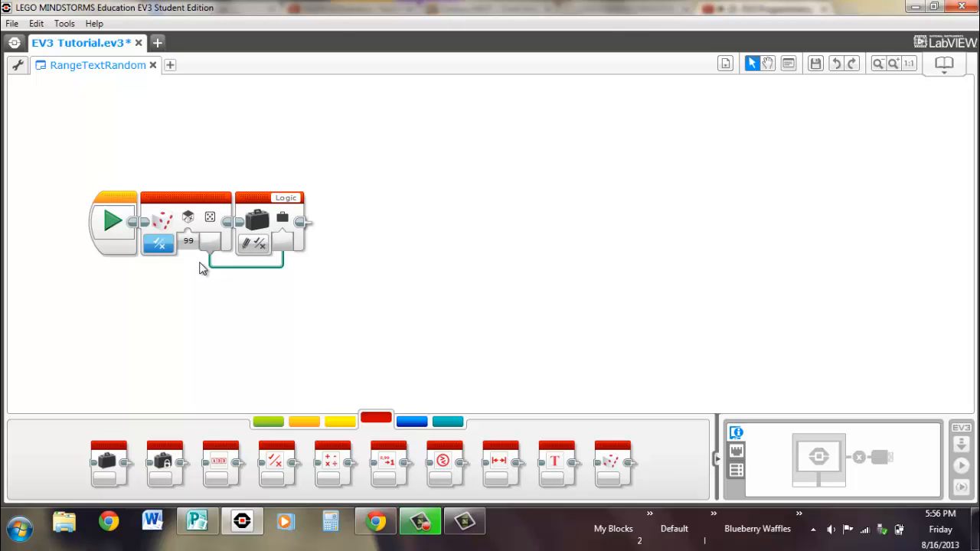
mouse_move(180, 251)
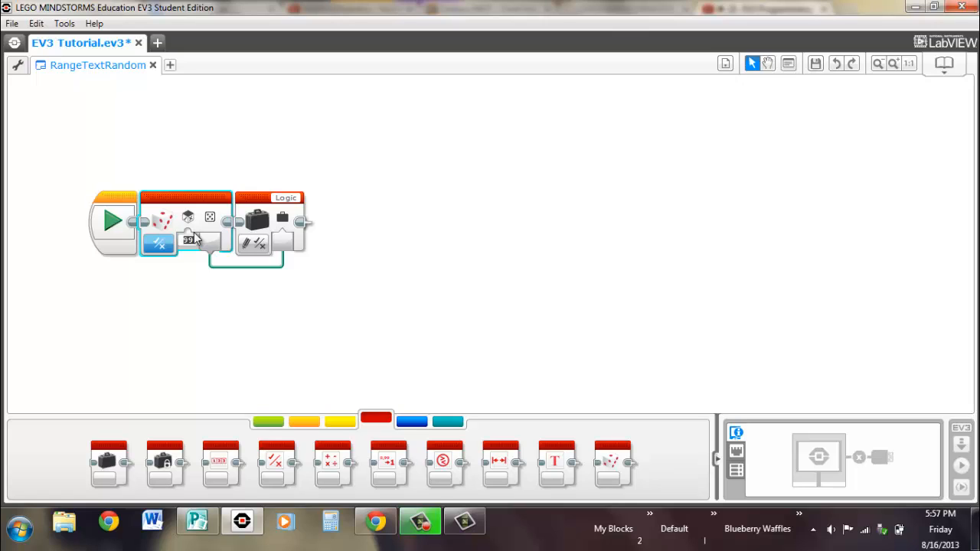
mouse_move(215, 234)
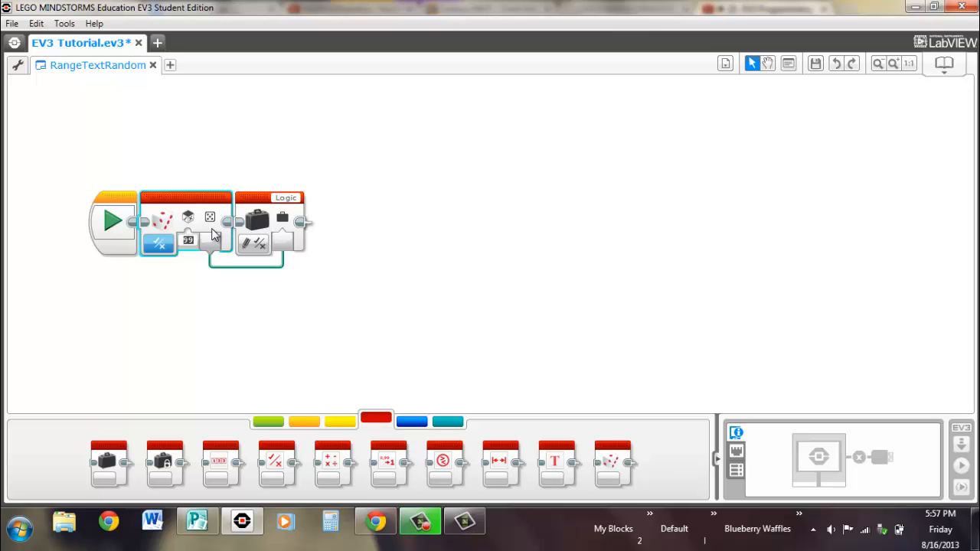
mouse_move(612, 471)
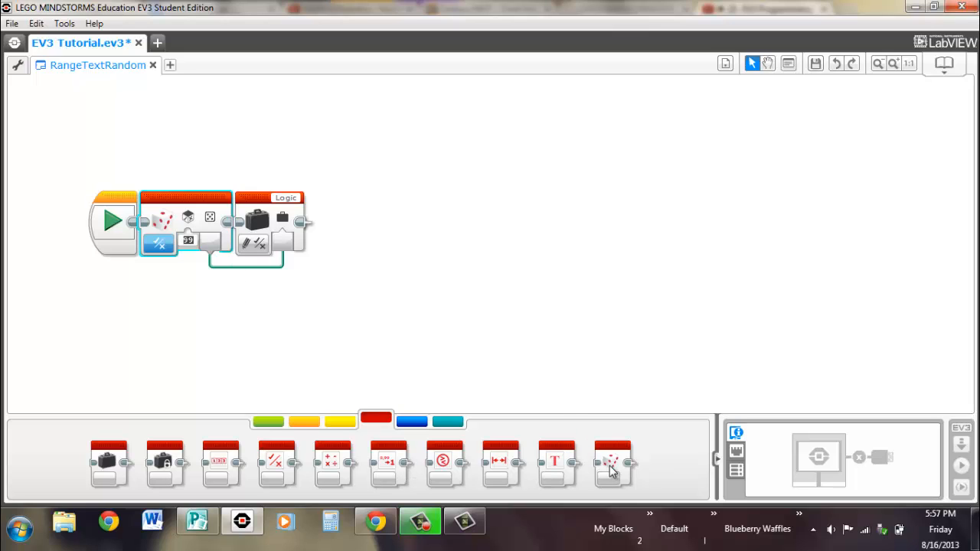
mouse_move(502, 320)
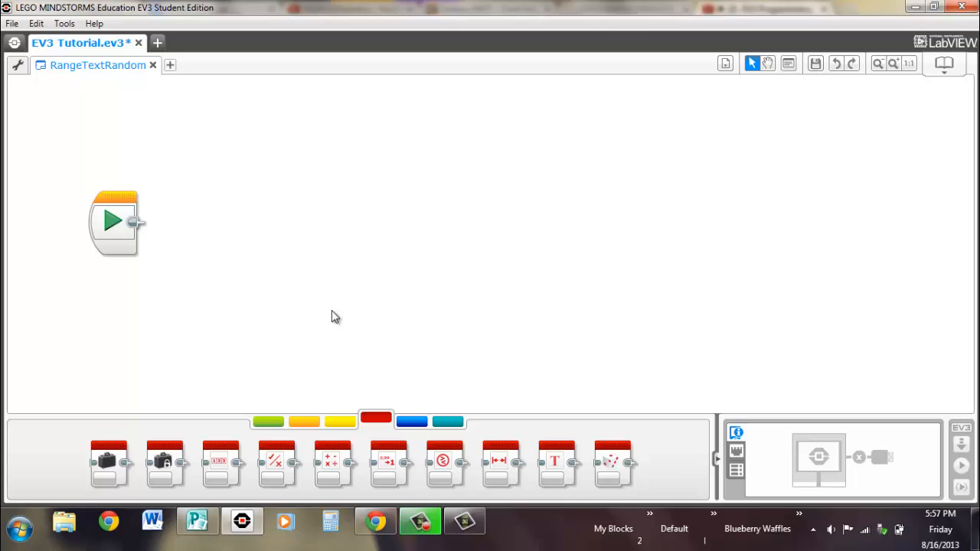
mouse_move(499, 465)
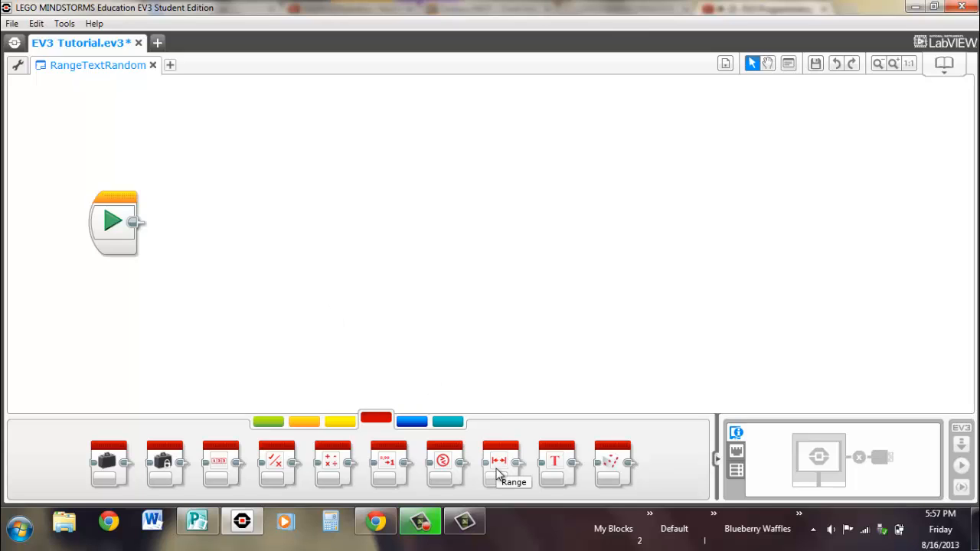
mouse_move(533, 477)
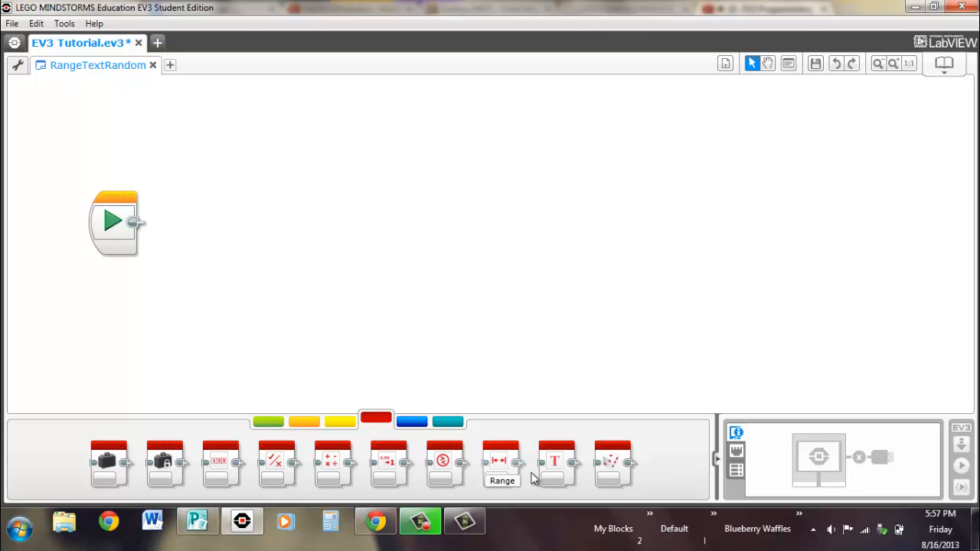
mouse_move(455, 367)
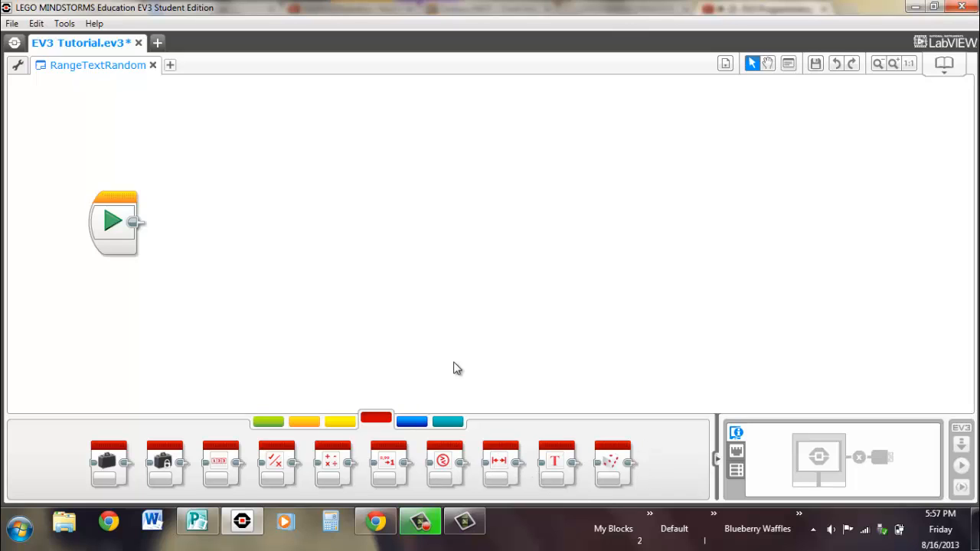
mouse_move(600, 438)
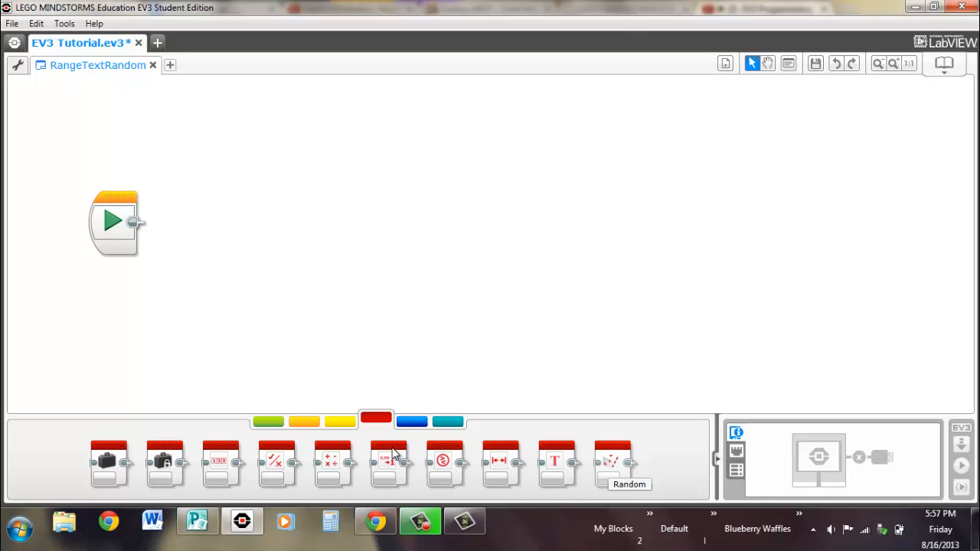
mouse_move(386, 461)
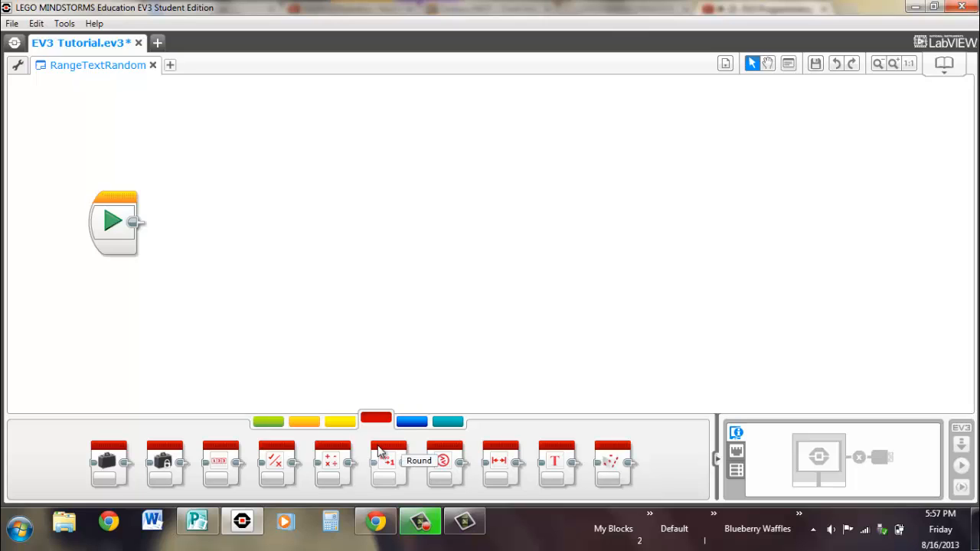
mouse_move(588, 267)
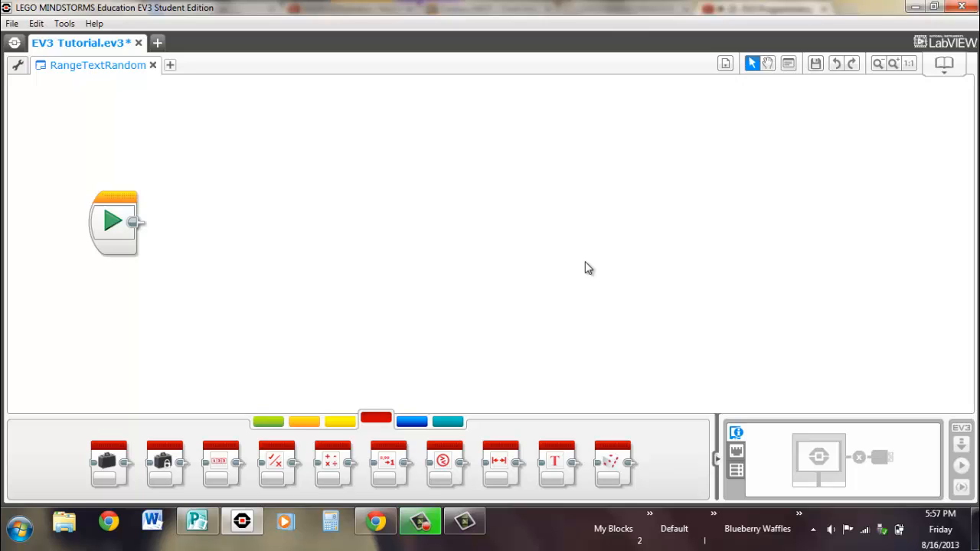
mouse_move(398, 309)
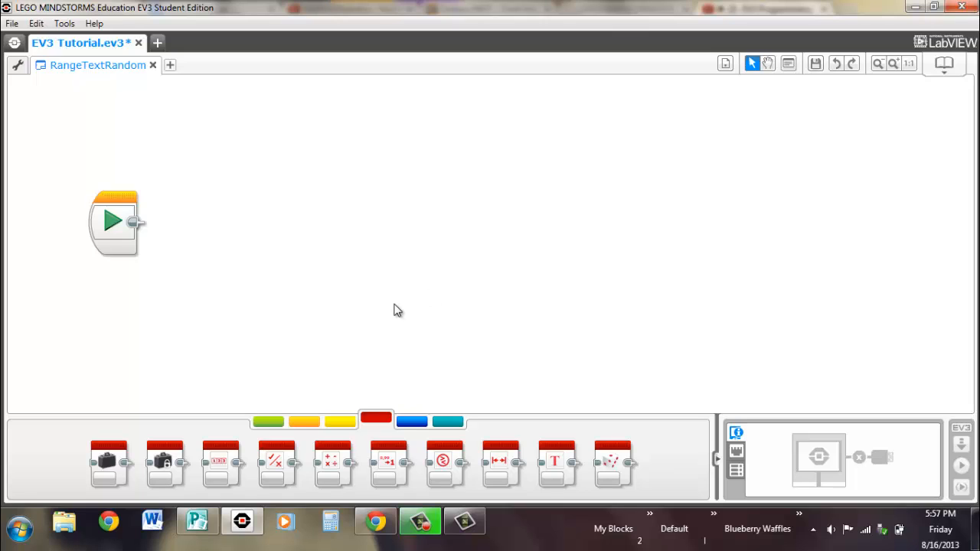
mouse_move(410, 409)
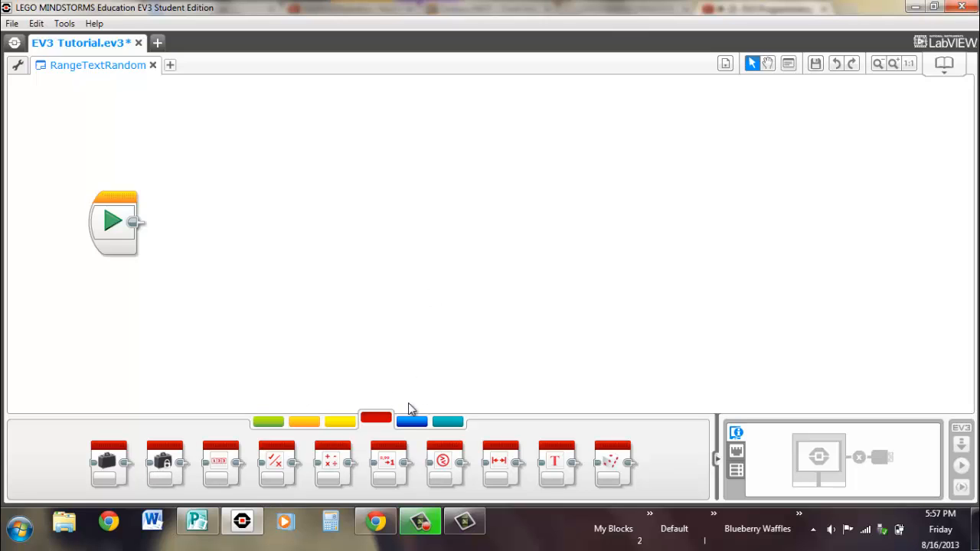
mouse_move(425, 284)
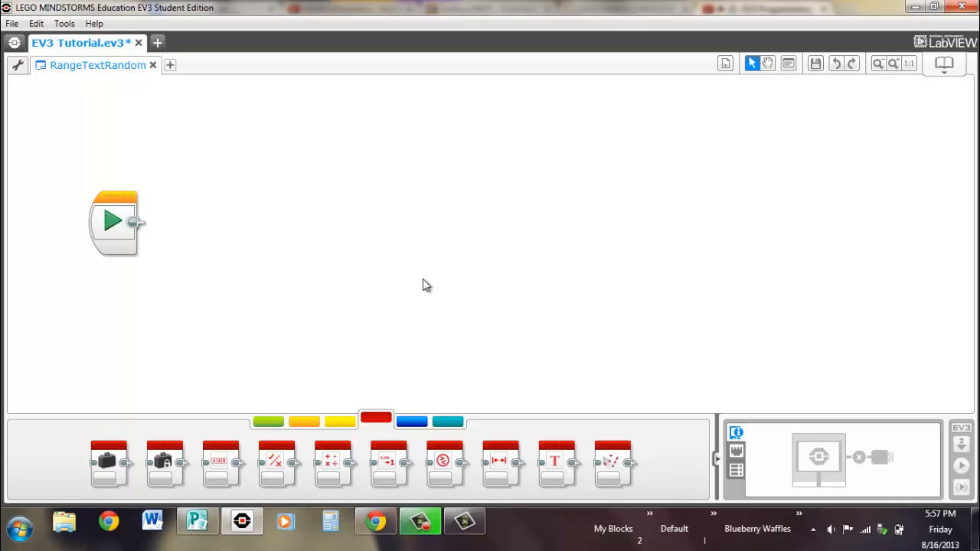
mouse_move(435, 320)
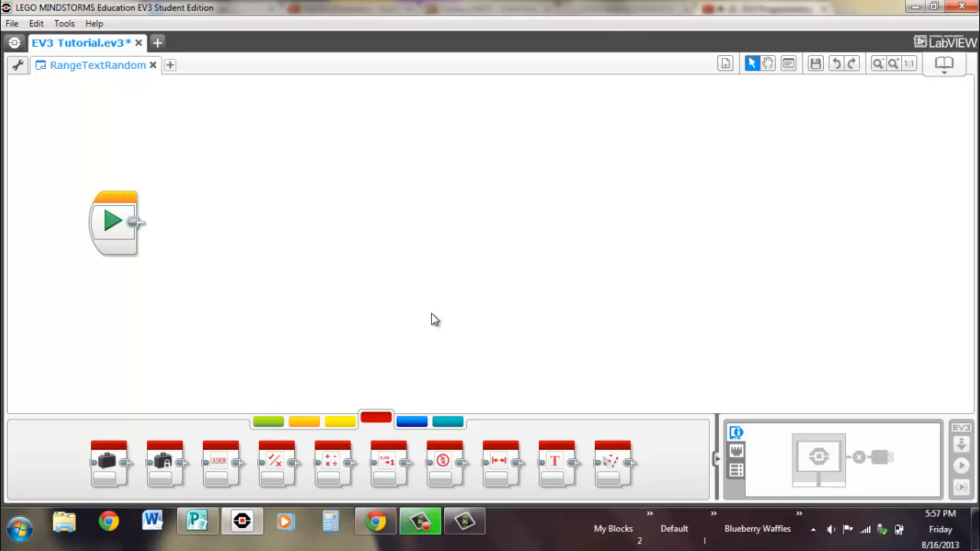